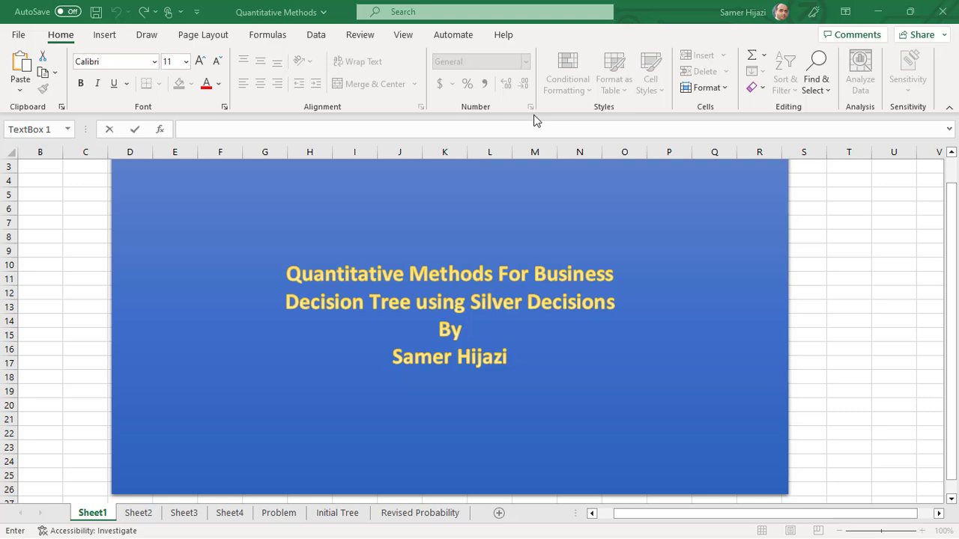
pyautogui.moveTo(377, 155)
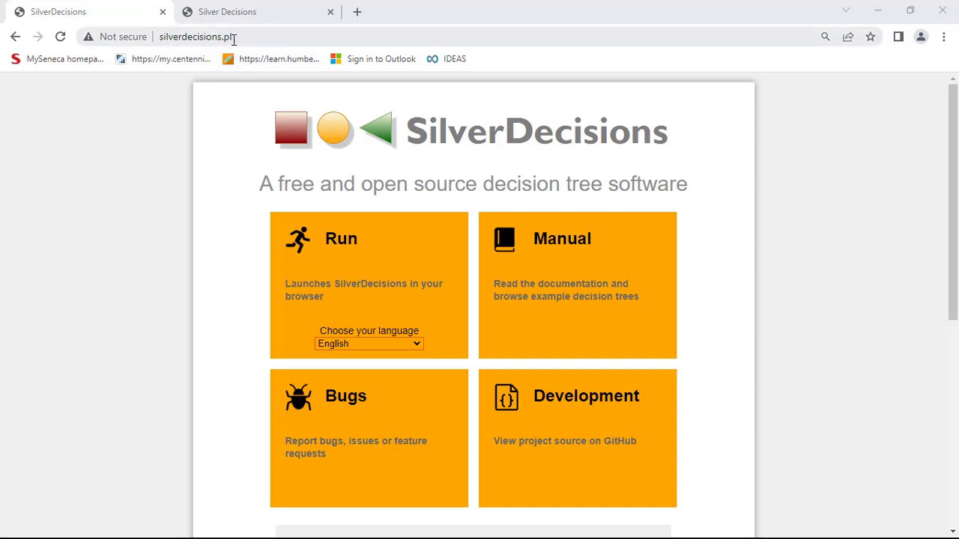
# Launch the SilverDecisions app in English from silverdecisions.pl into a new Chrome tab
pyautogui.click(196, 36)
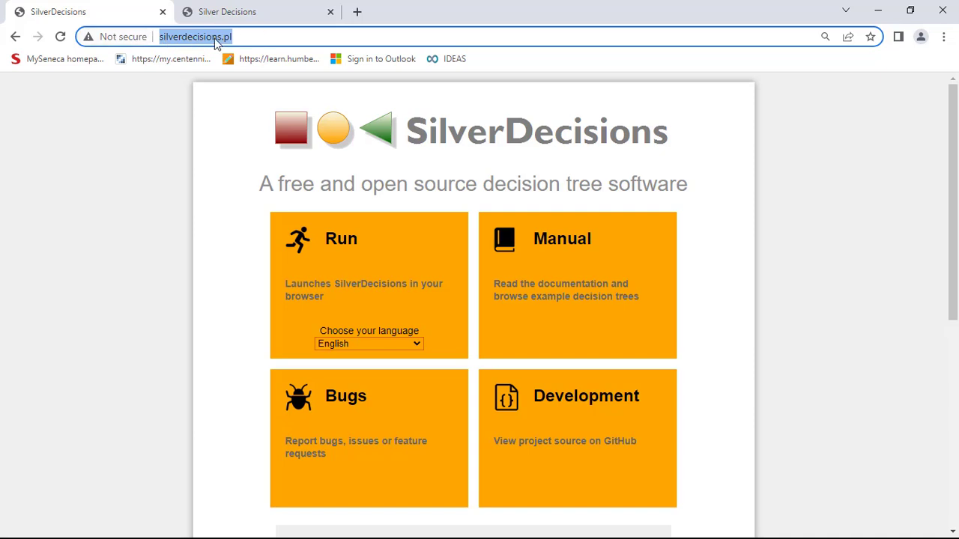
pyautogui.moveTo(378, 218)
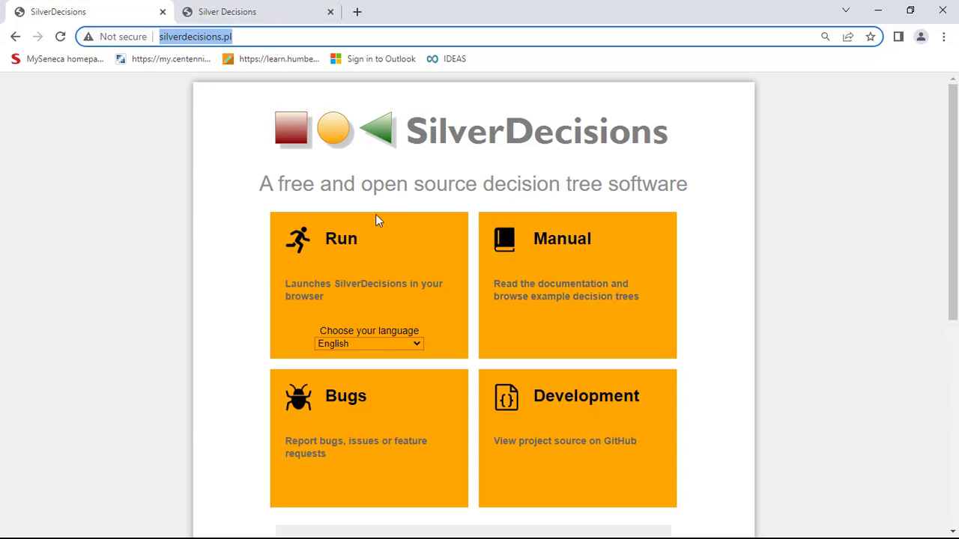
pyautogui.moveTo(317, 476)
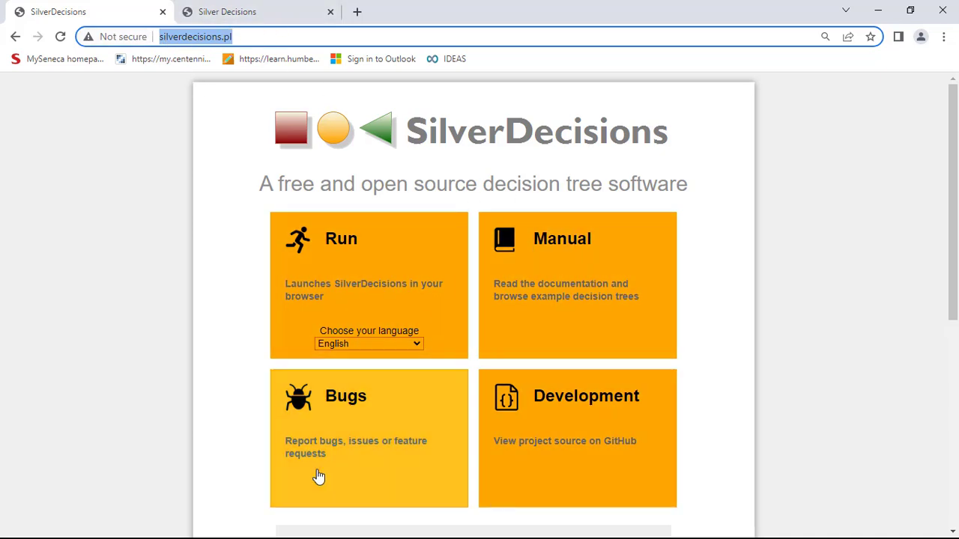
pyautogui.moveTo(562, 280)
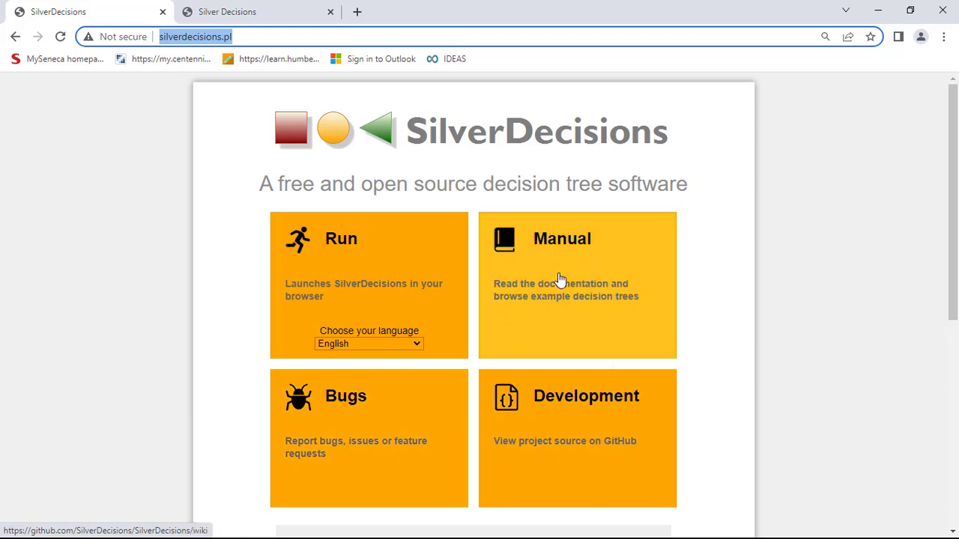
pyautogui.moveTo(566, 331)
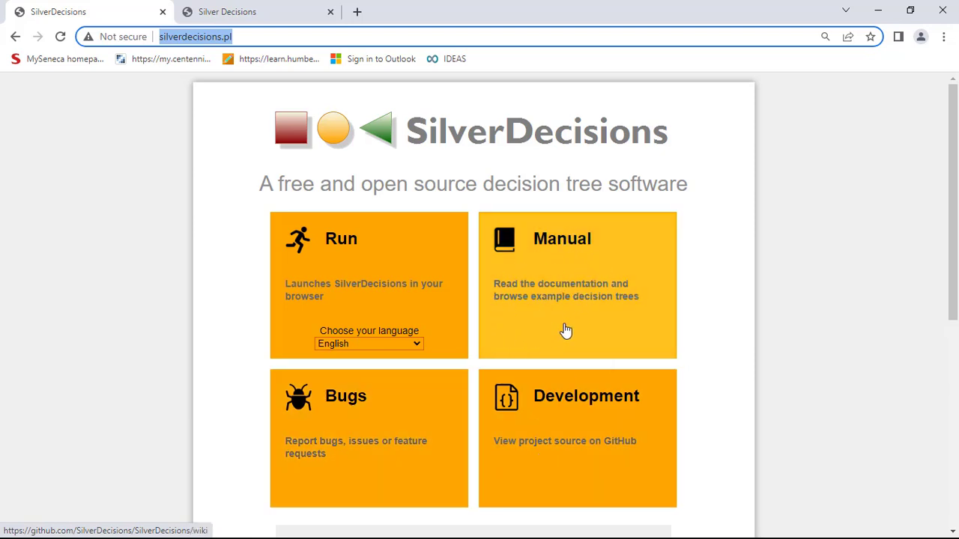
pyautogui.moveTo(563, 290)
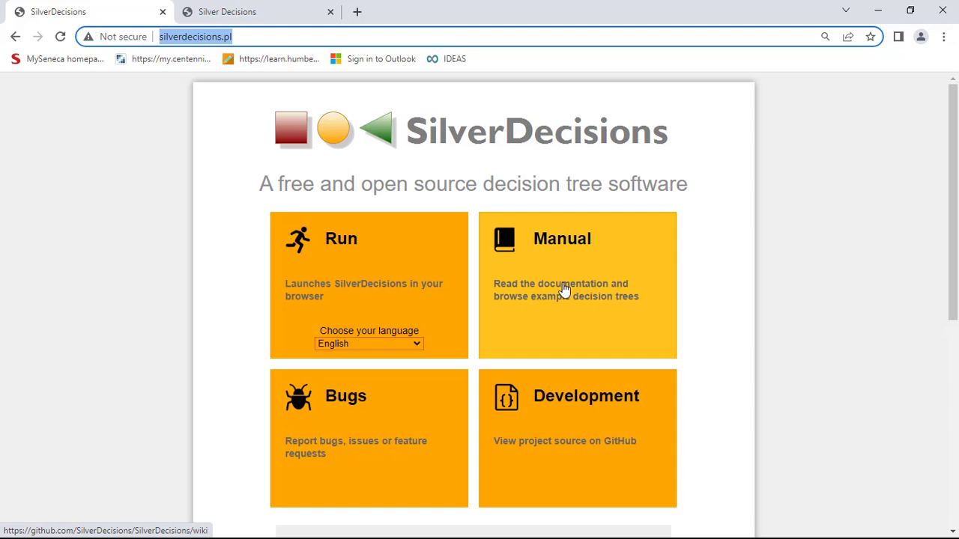
pyautogui.moveTo(398, 233)
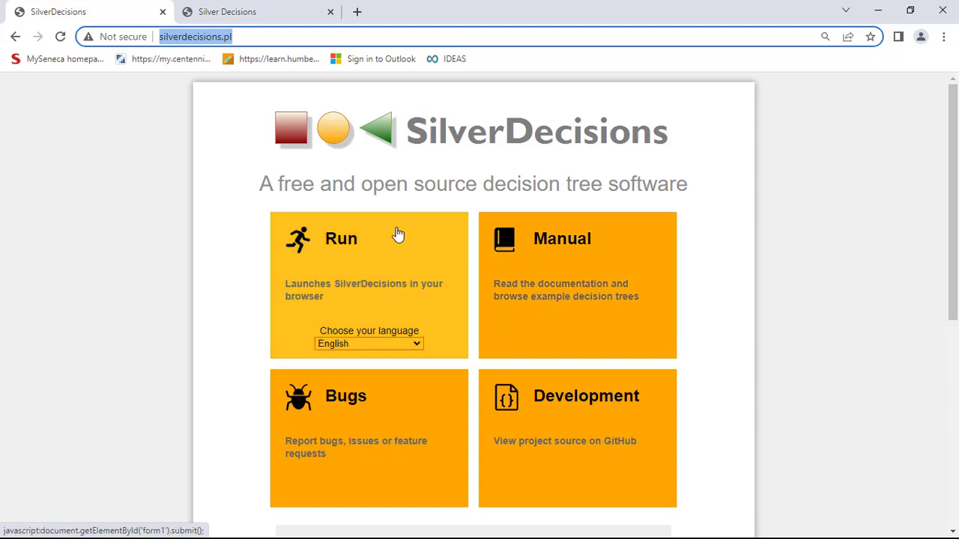
pyautogui.moveTo(373, 285)
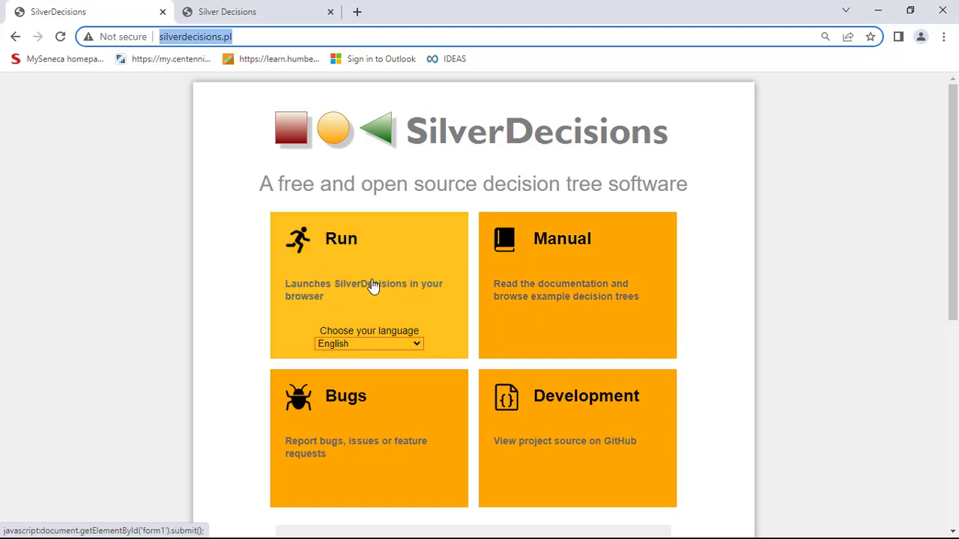
pyautogui.click(369, 343)
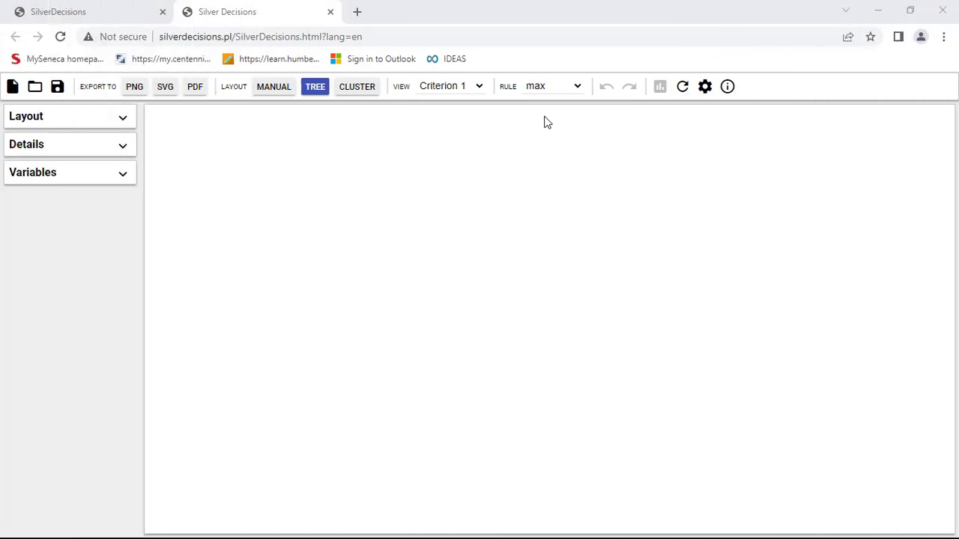
pyautogui.moveTo(206, 63)
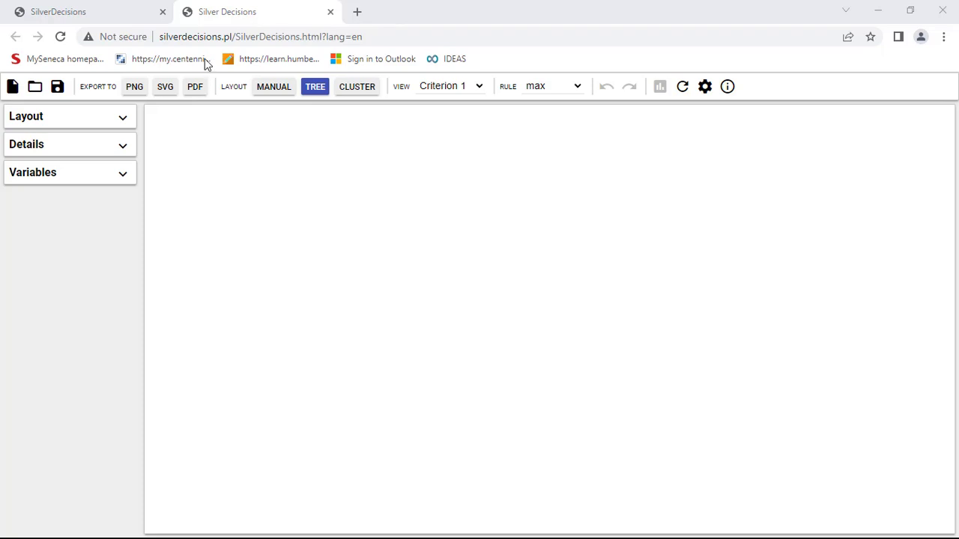
pyautogui.moveTo(145, 128)
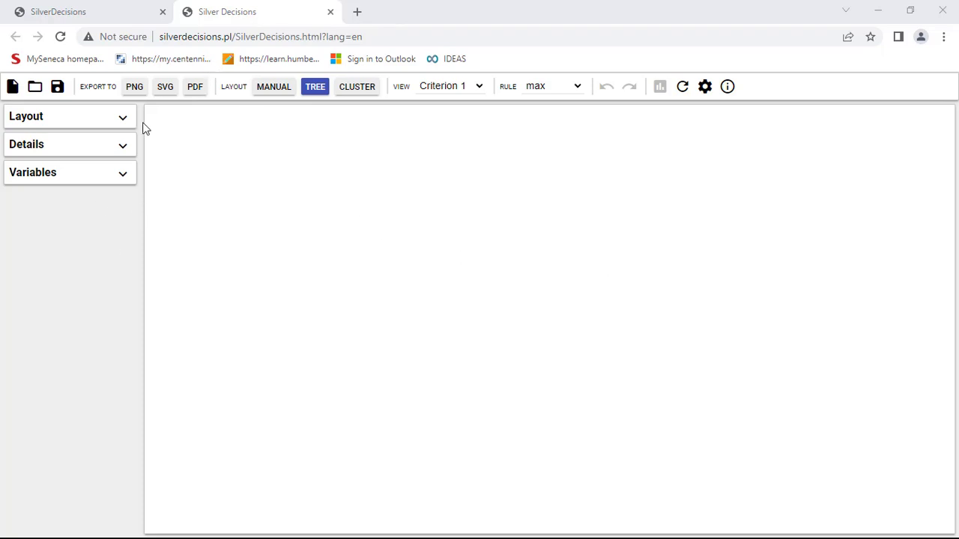
pyautogui.moveTo(117, 126)
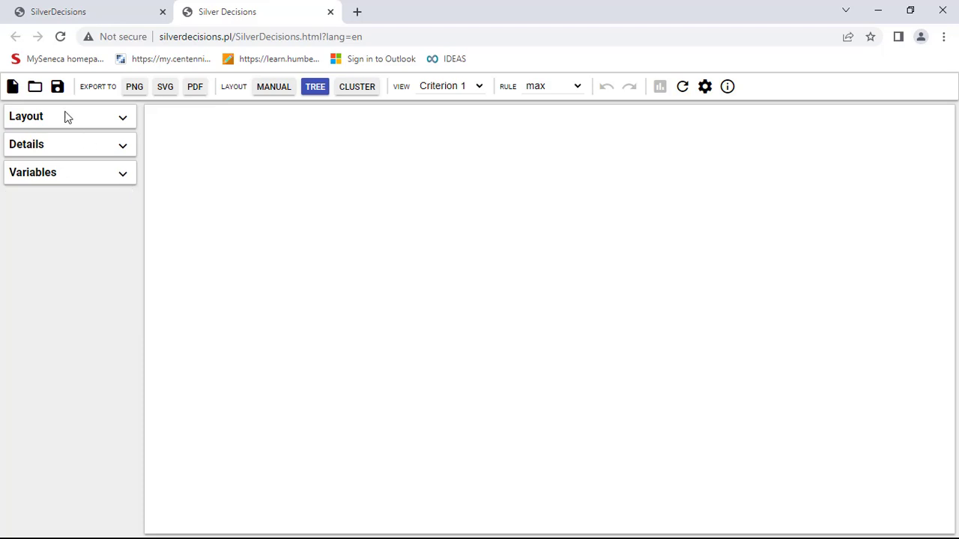
pyautogui.moveTo(36, 87)
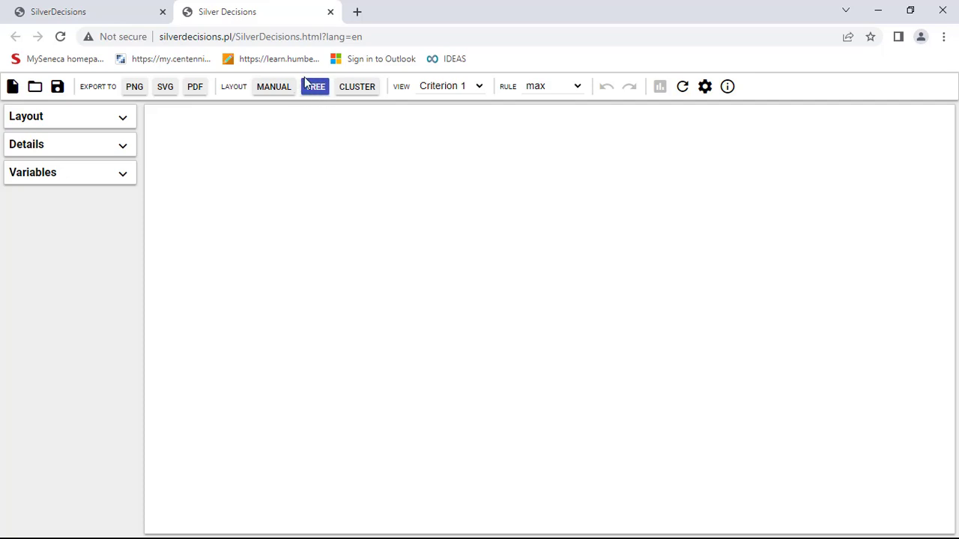
pyautogui.click(315, 85)
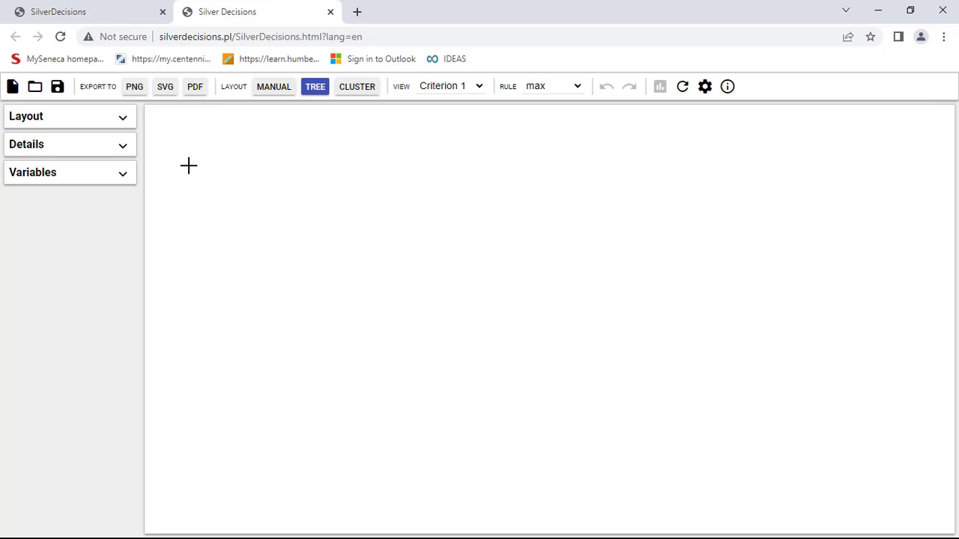
# Add a decision node on the canvas and a chance node following it
pyautogui.rightClick(189, 165)
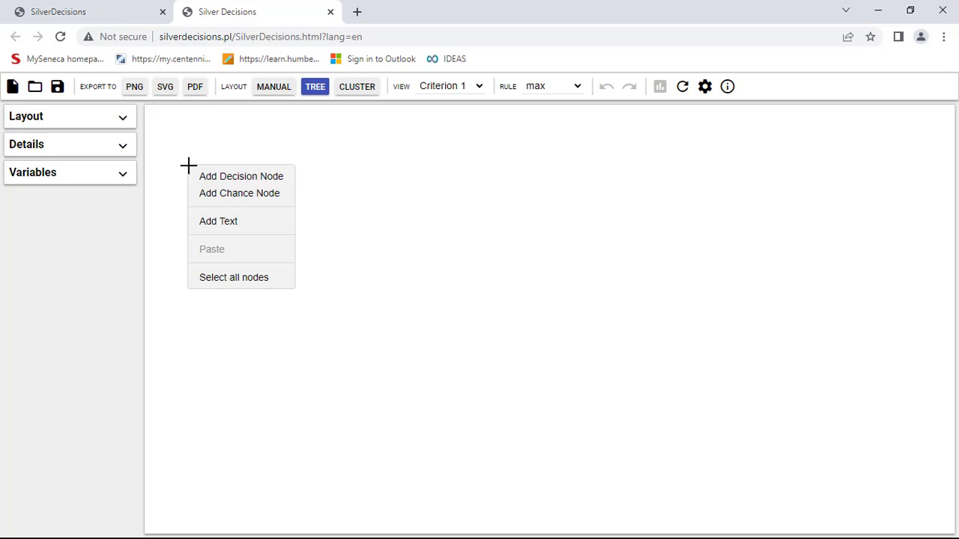
pyautogui.click(241, 177)
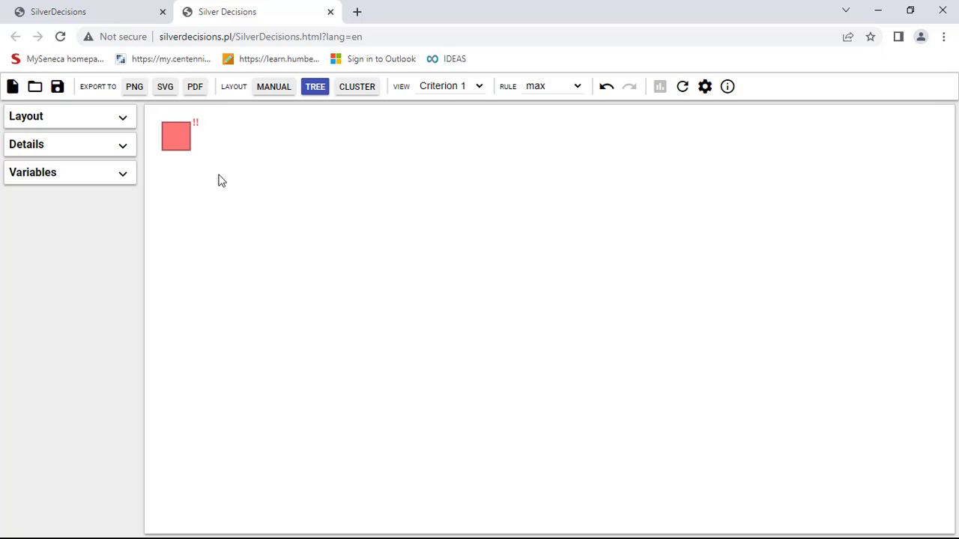
pyautogui.moveTo(181, 134)
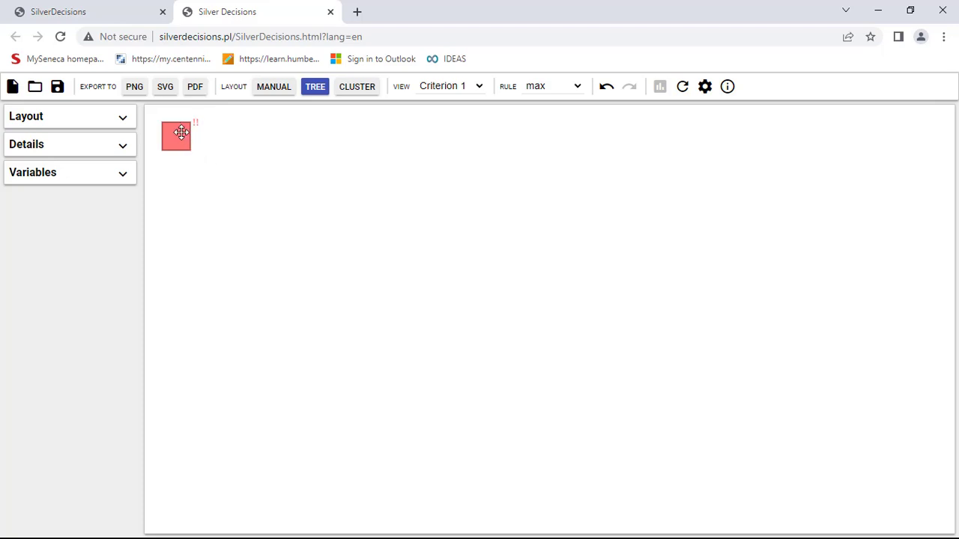
pyautogui.rightClick(180, 135)
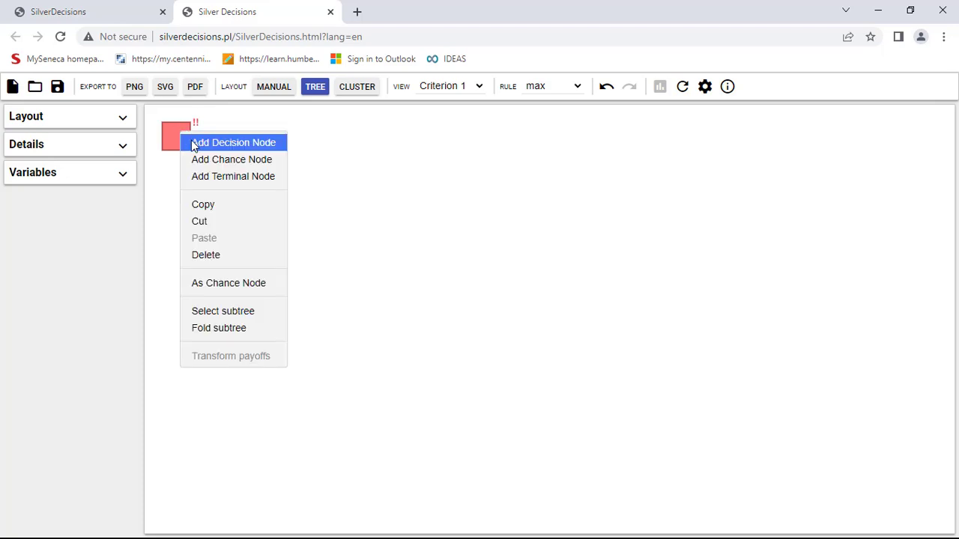
pyautogui.moveTo(231, 158)
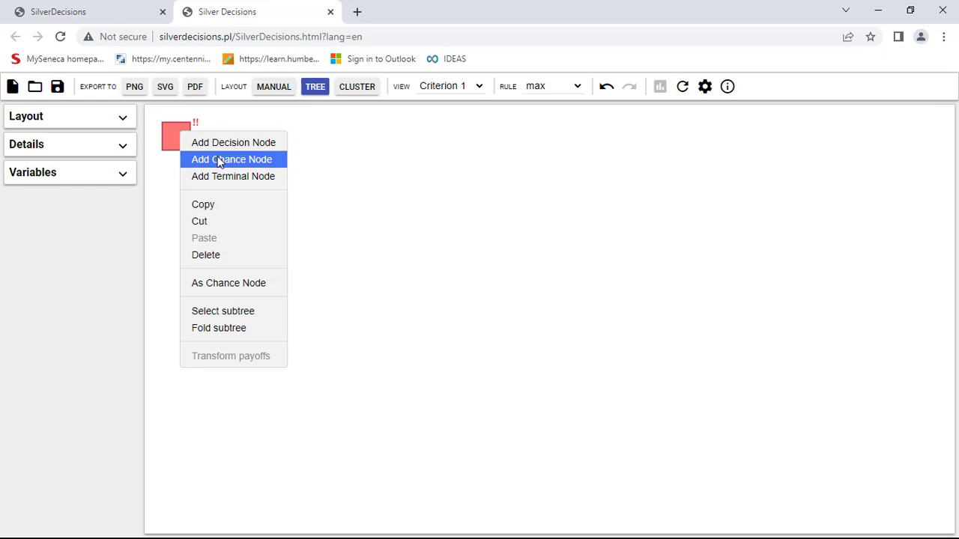
pyautogui.click(230, 159)
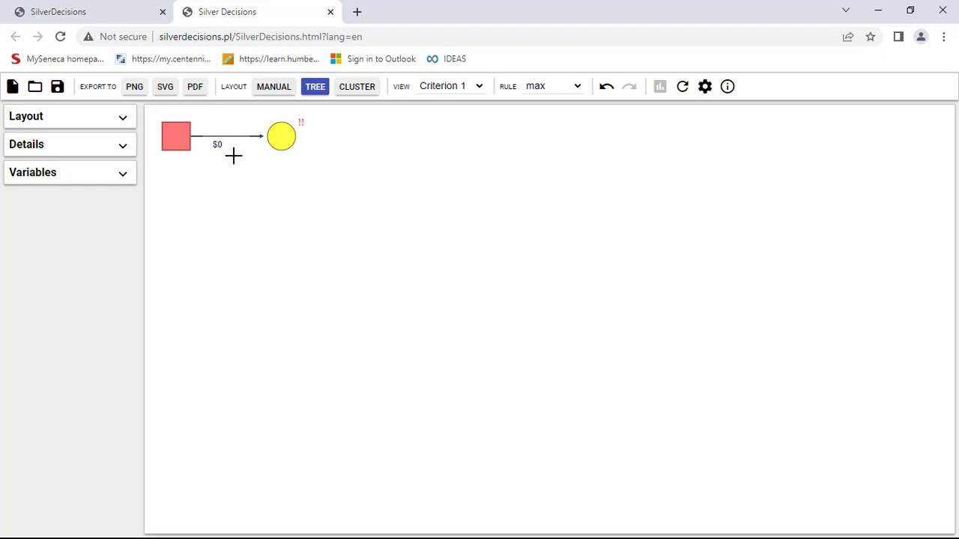
# Add terminal outcomes to the chance node until three equally likely $0 outcomes exist
pyautogui.rightClick(281, 136)
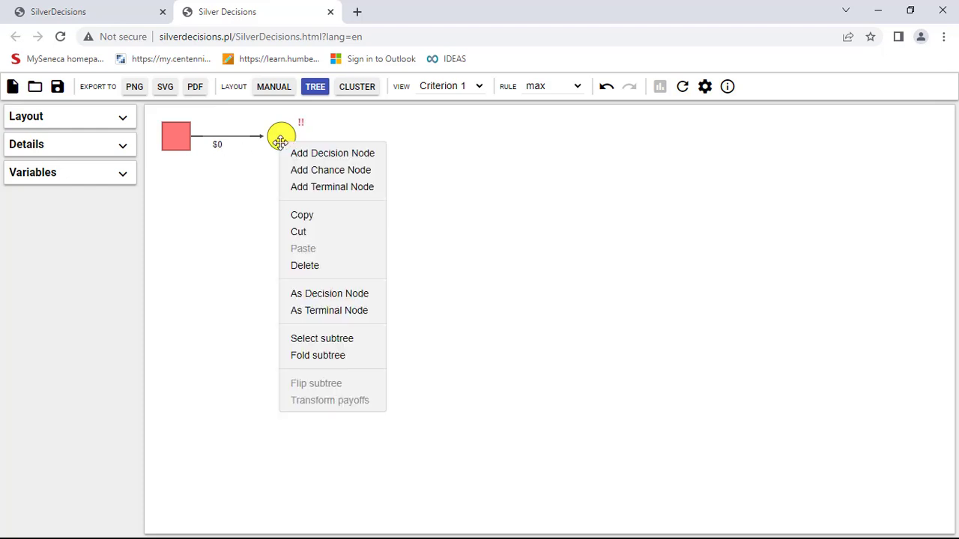
pyautogui.moveTo(332, 186)
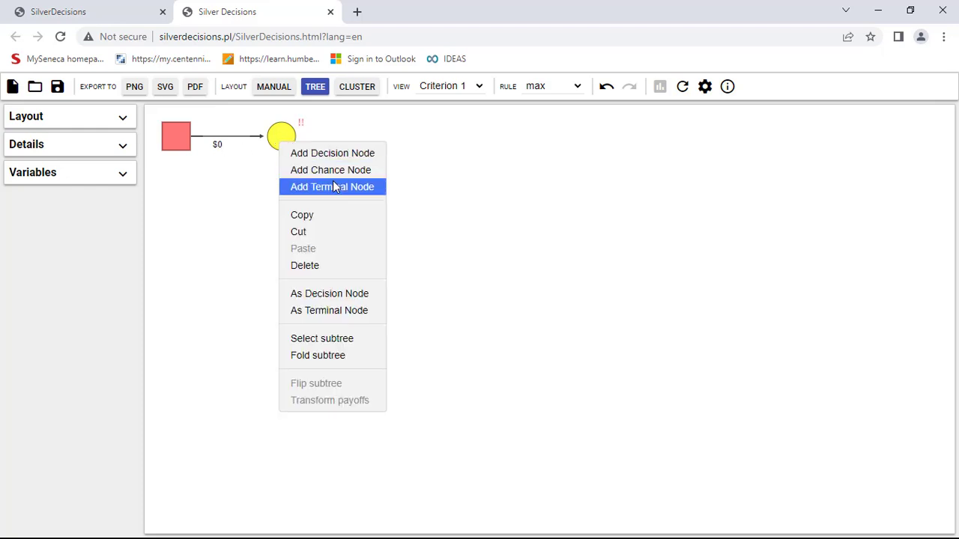
pyautogui.click(332, 186)
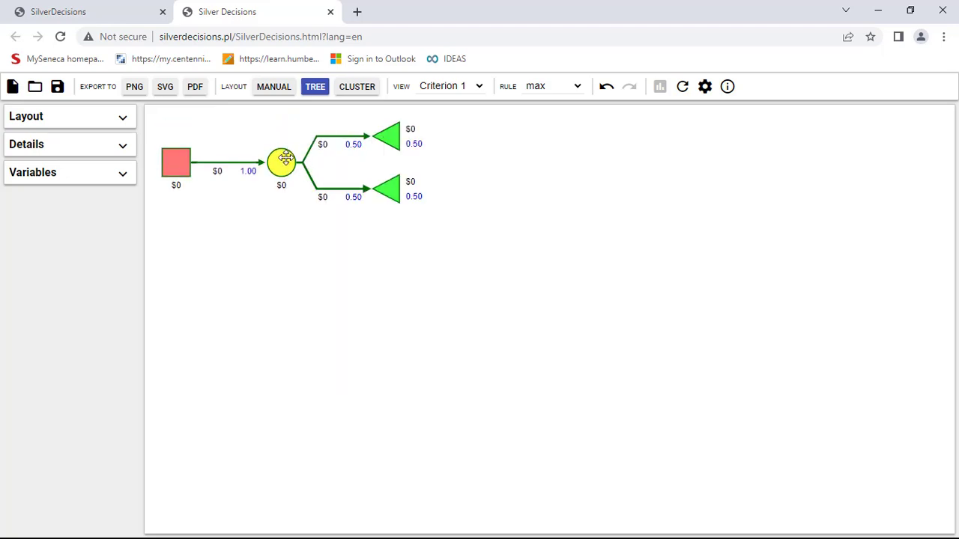
pyautogui.rightClick(281, 162)
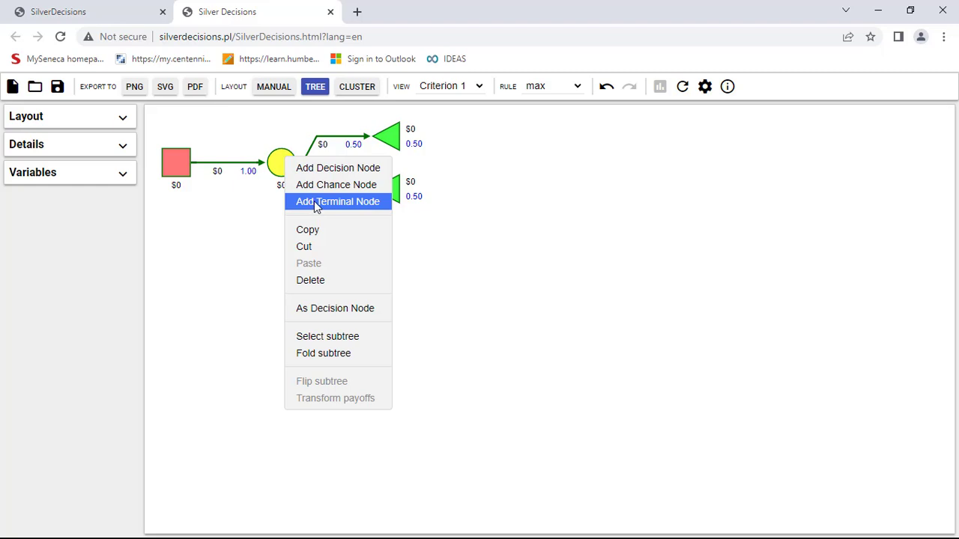
pyautogui.click(338, 201)
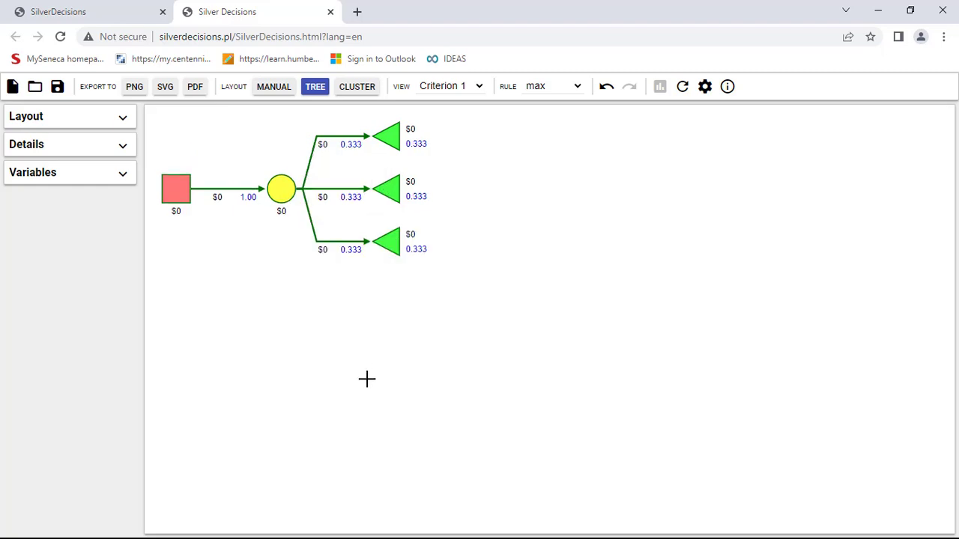
pyautogui.moveTo(366, 172)
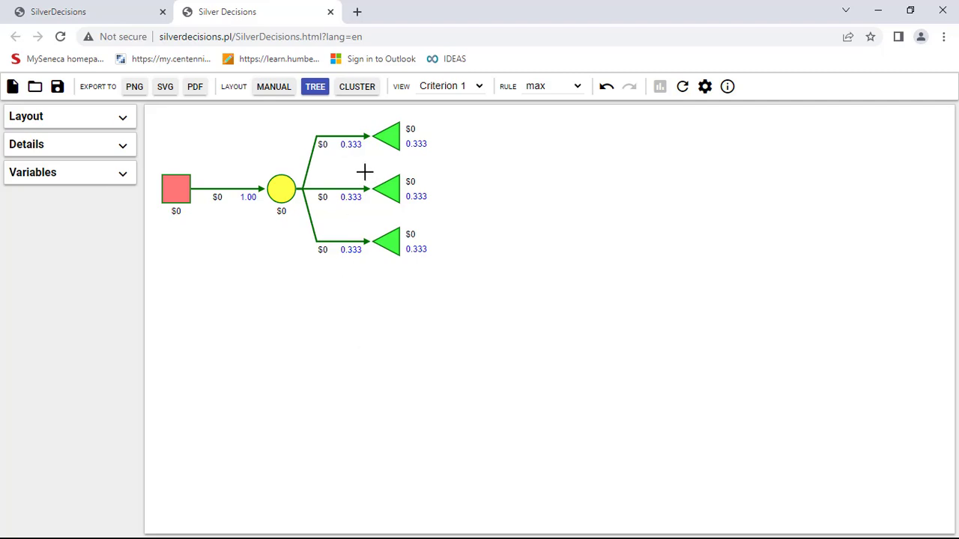
pyautogui.moveTo(358, 159)
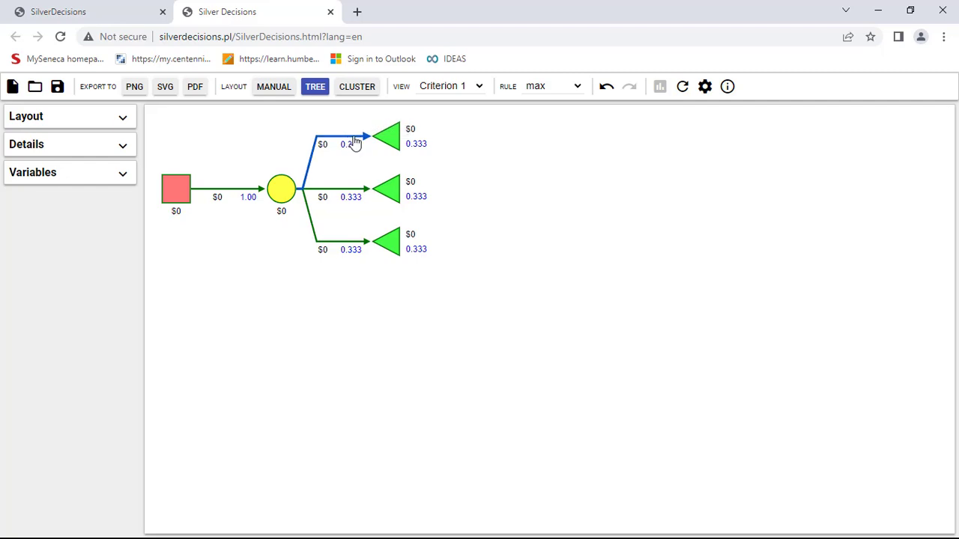
# Set the top branch to label HD with payoff $200,000 and probability 0.3
pyautogui.click(352, 143)
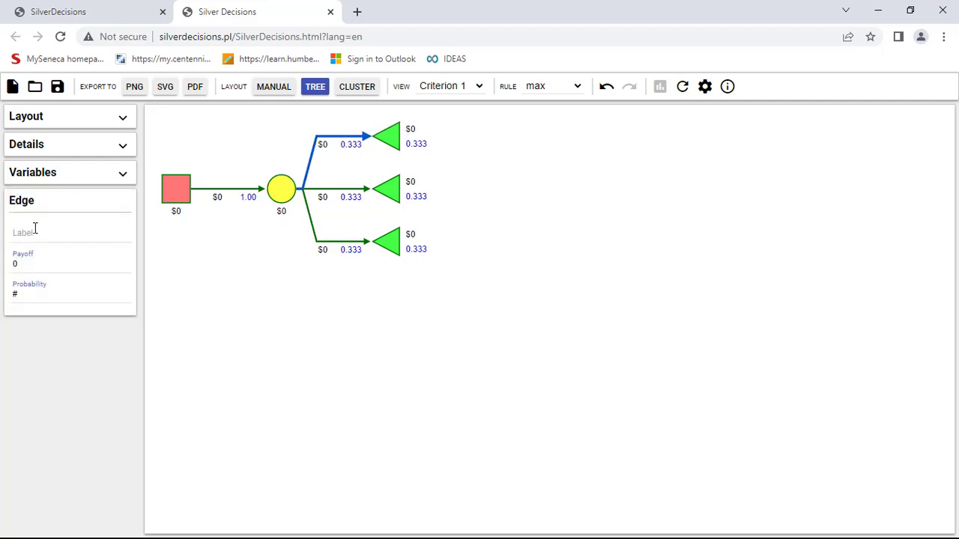
pyautogui.click(69, 227)
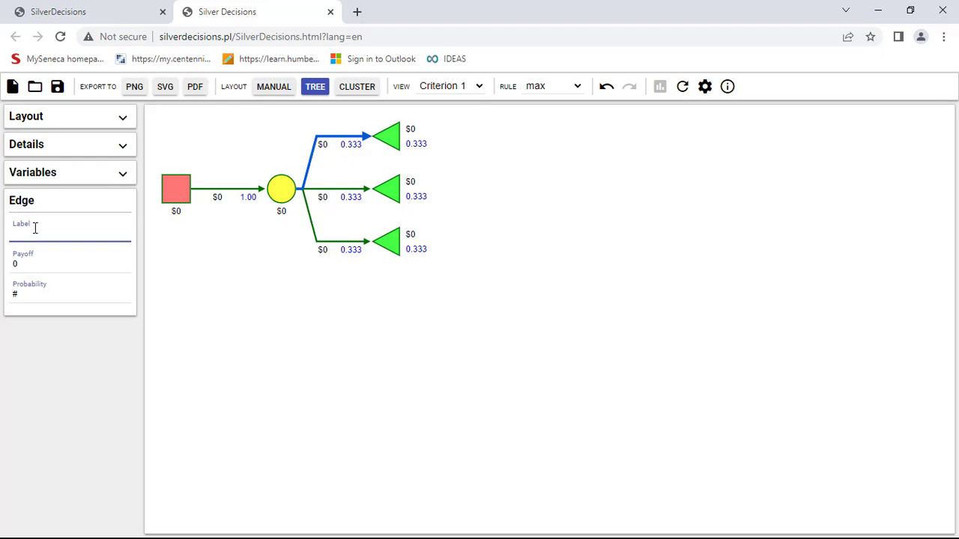
pyautogui.write('HD')
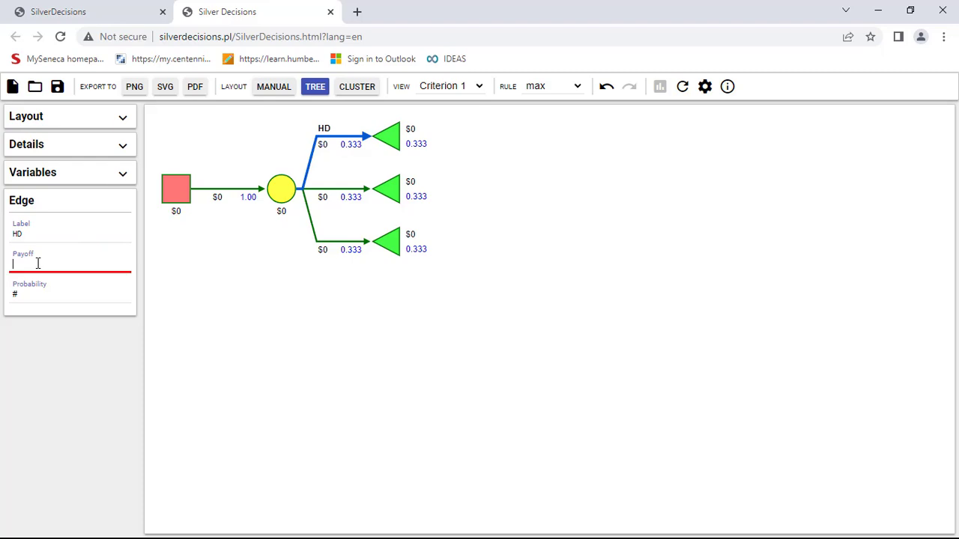
pyautogui.write('20000')
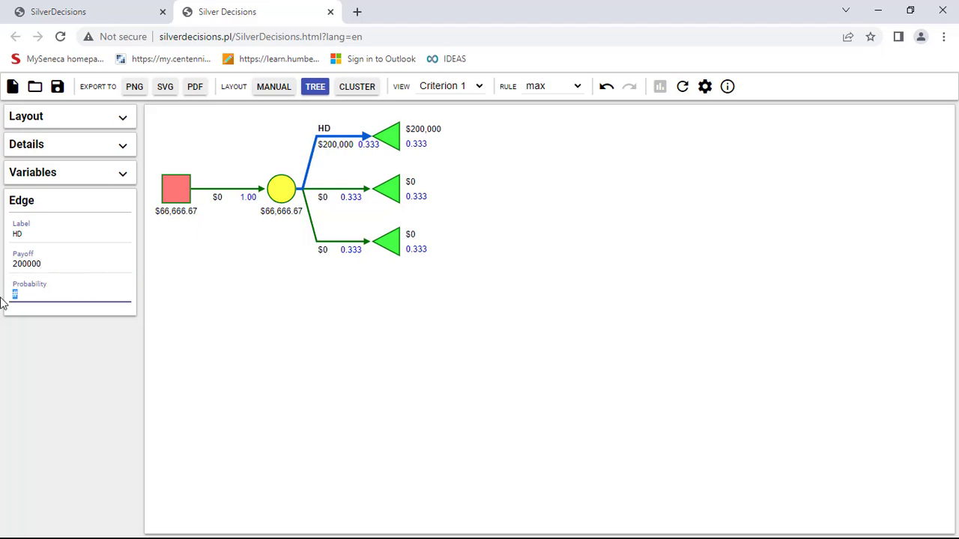
pyautogui.write('0.3')
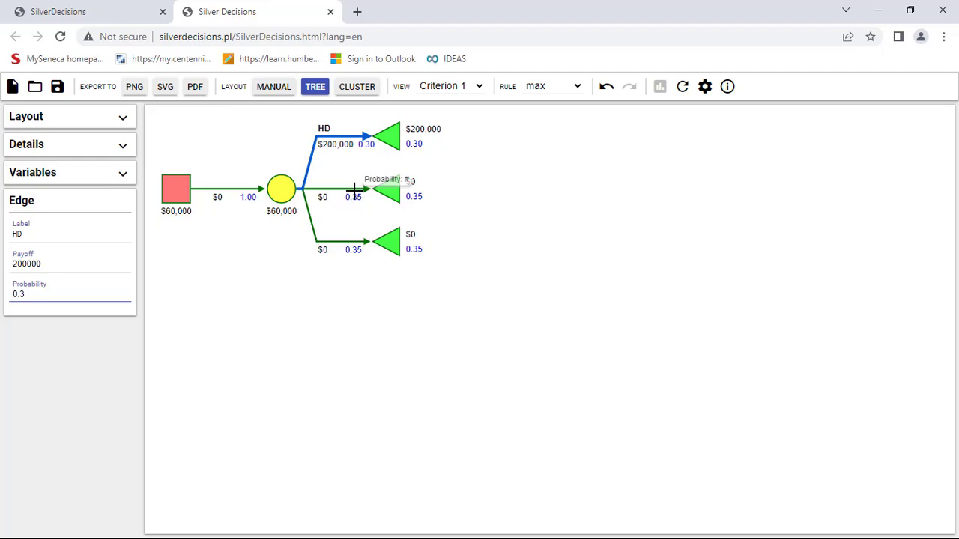
# Set the middle branch to label MD with payoff $100,000 and probability .5
pyautogui.click(352, 196)
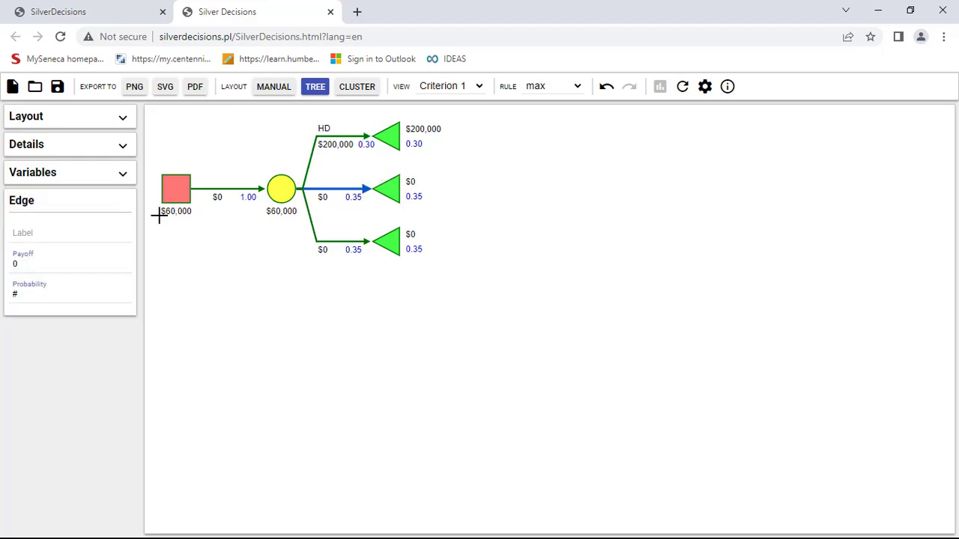
pyautogui.click(69, 232)
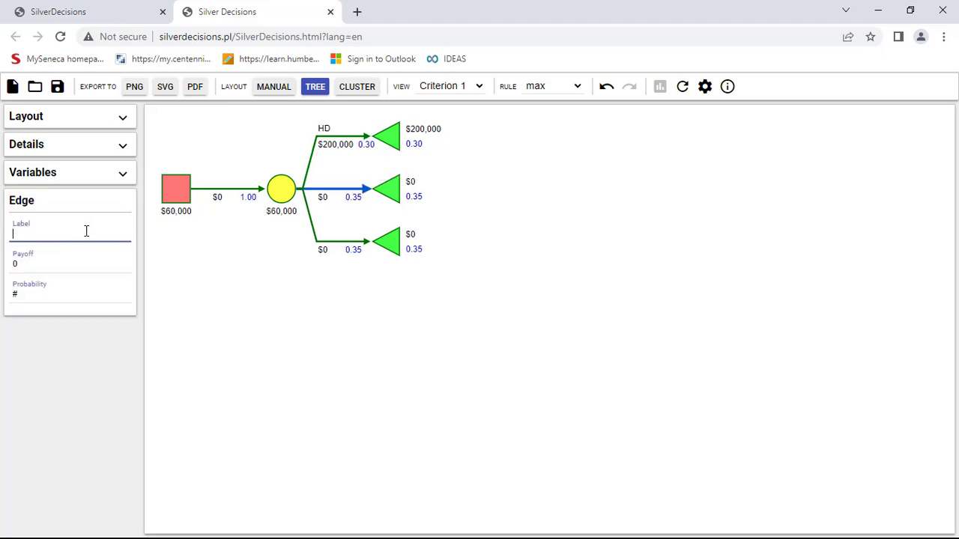
pyautogui.write('MD')
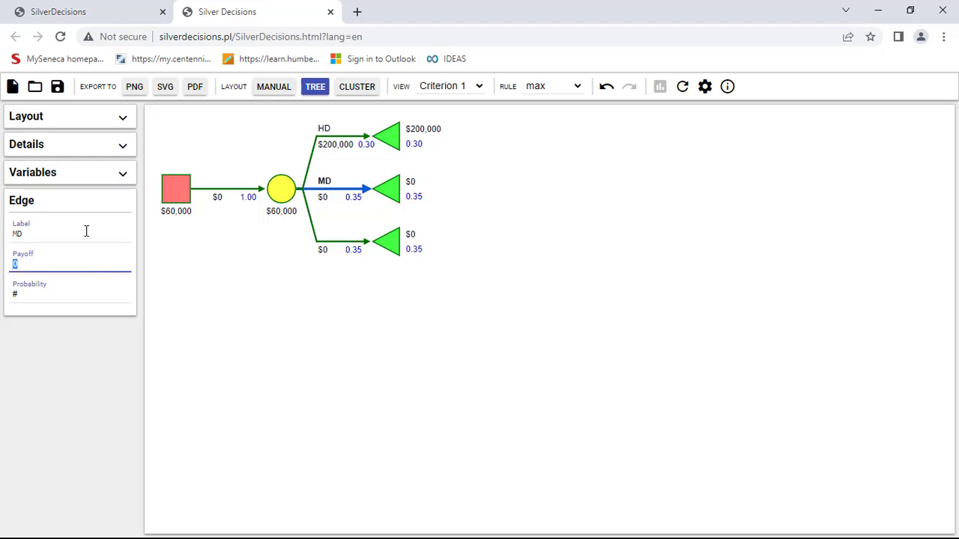
pyautogui.write('100000')
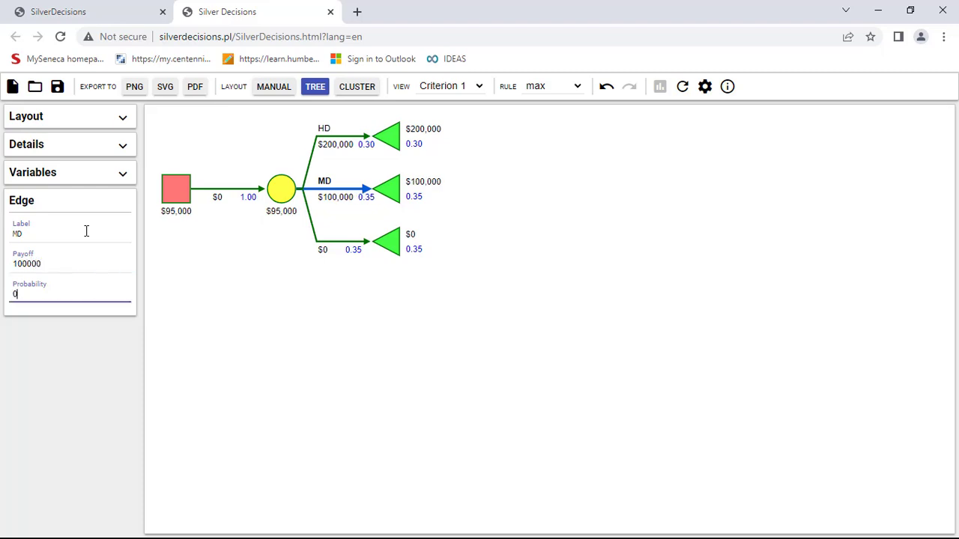
pyautogui.write('.5')
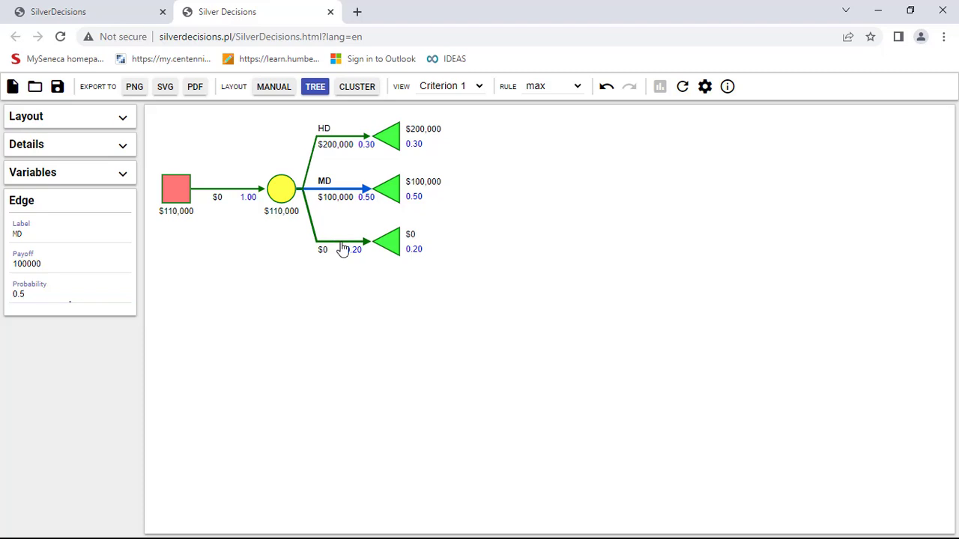
# Set the bottom branch LD to payoff -$120,000 and probability 0.2, giving $85,000 expected
pyautogui.click(341, 242)
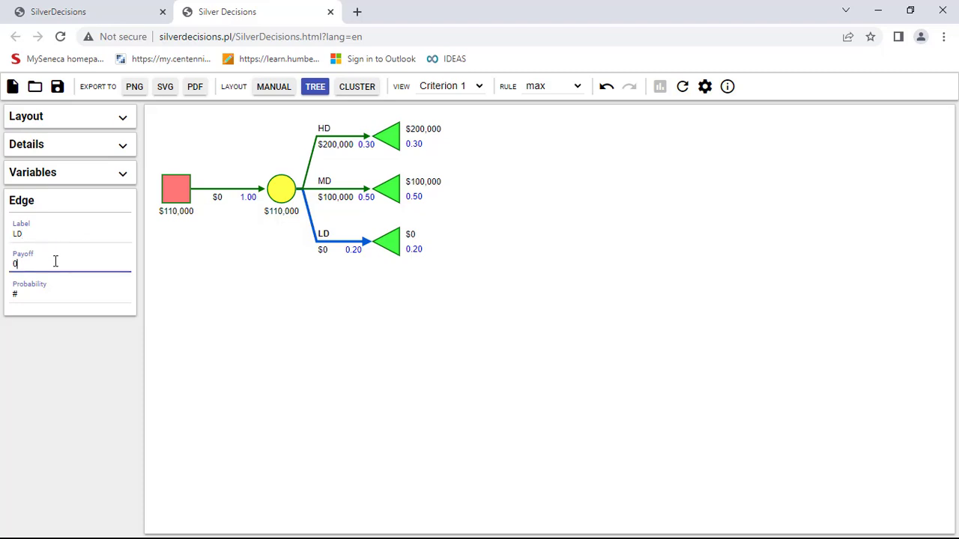
pyautogui.write('-12')
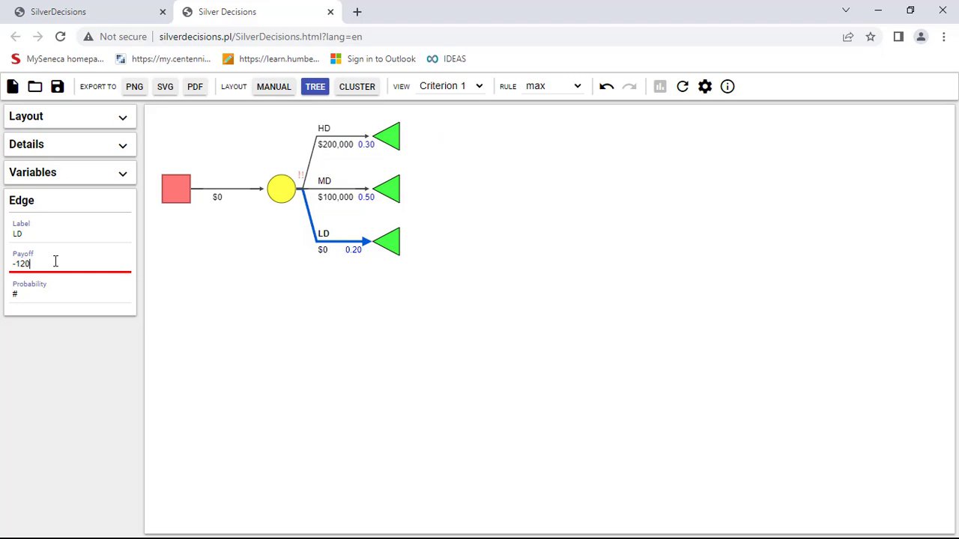
pyautogui.write('000')
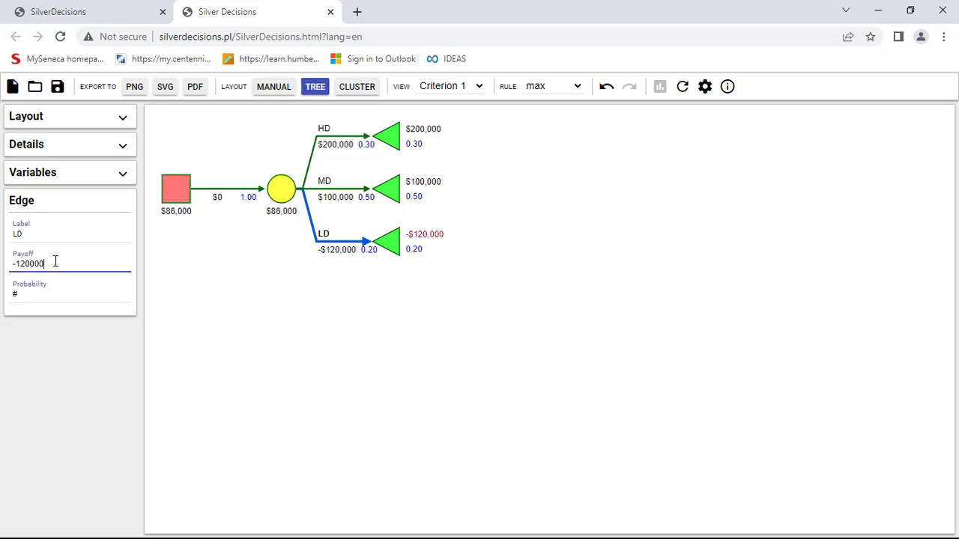
pyautogui.click(69, 293)
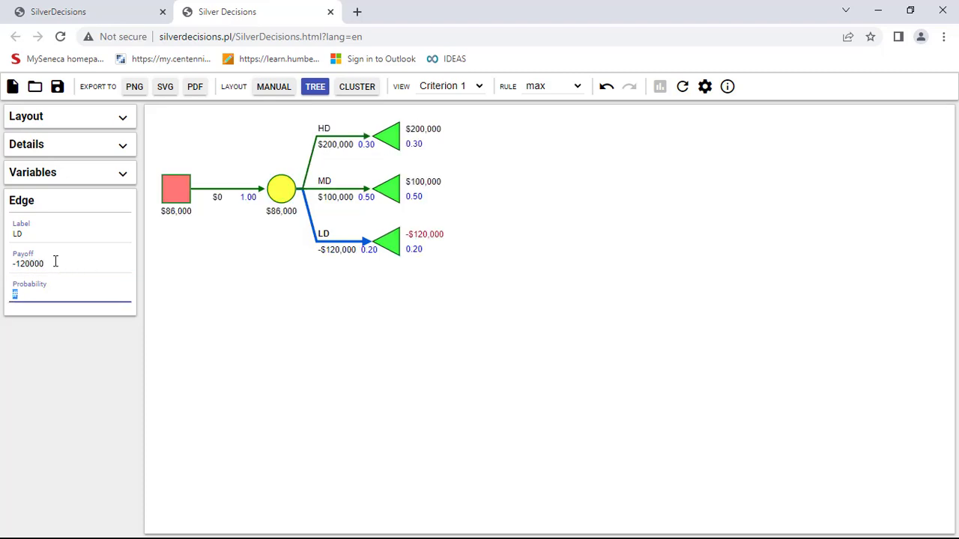
pyautogui.write('0.2')
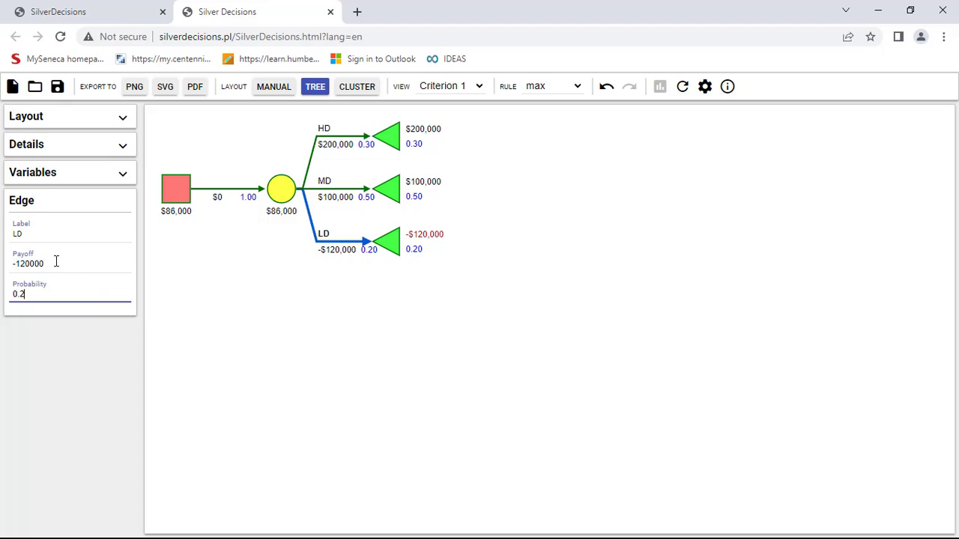
pyautogui.click(281, 189)
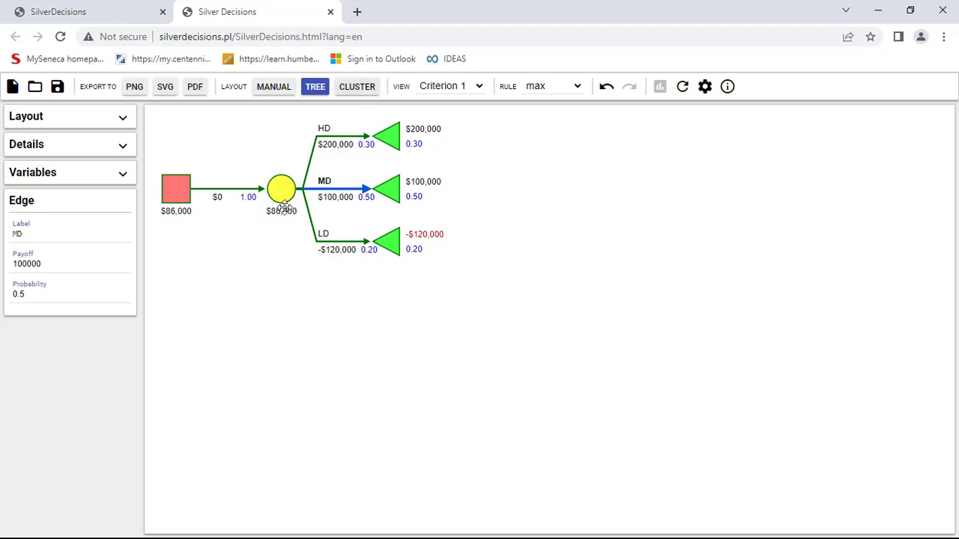
pyautogui.moveTo(419, 129)
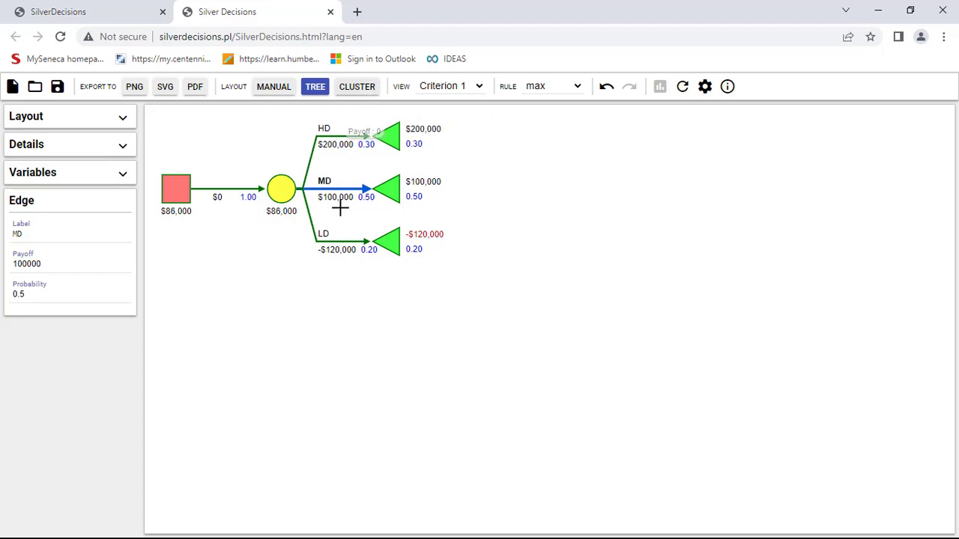
pyautogui.moveTo(407, 177)
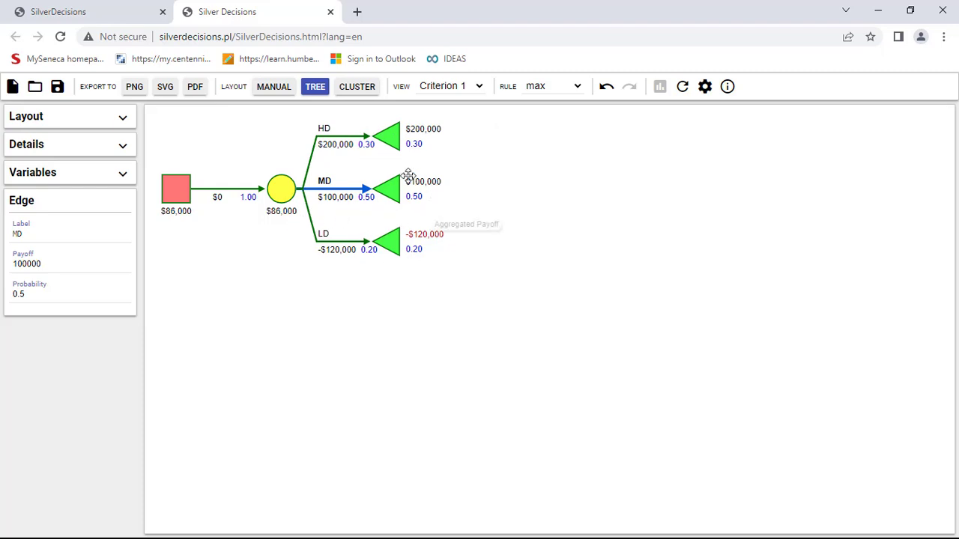
pyautogui.moveTo(283, 192)
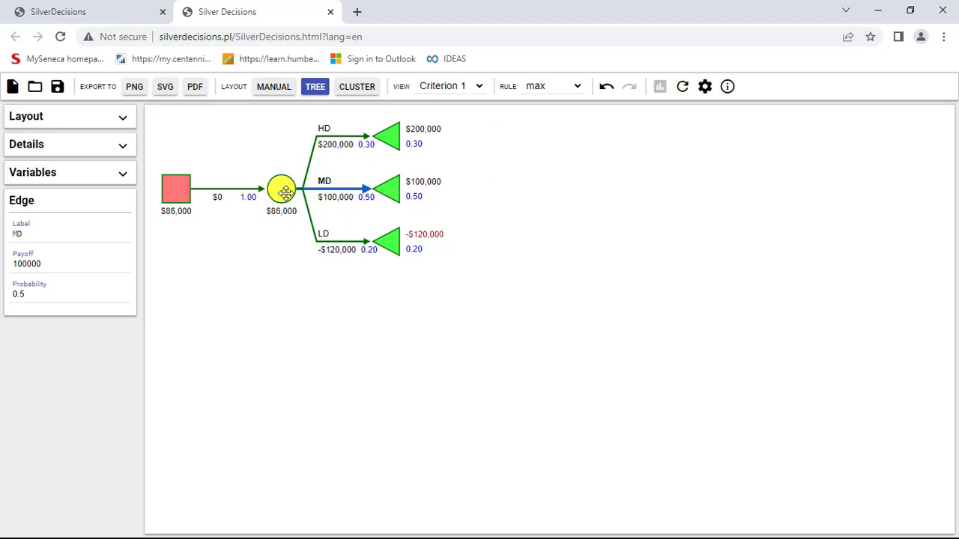
# Copy the chance-node subtree and paste it under the decision node as a second $85,000 branch
pyautogui.rightClick(282, 188)
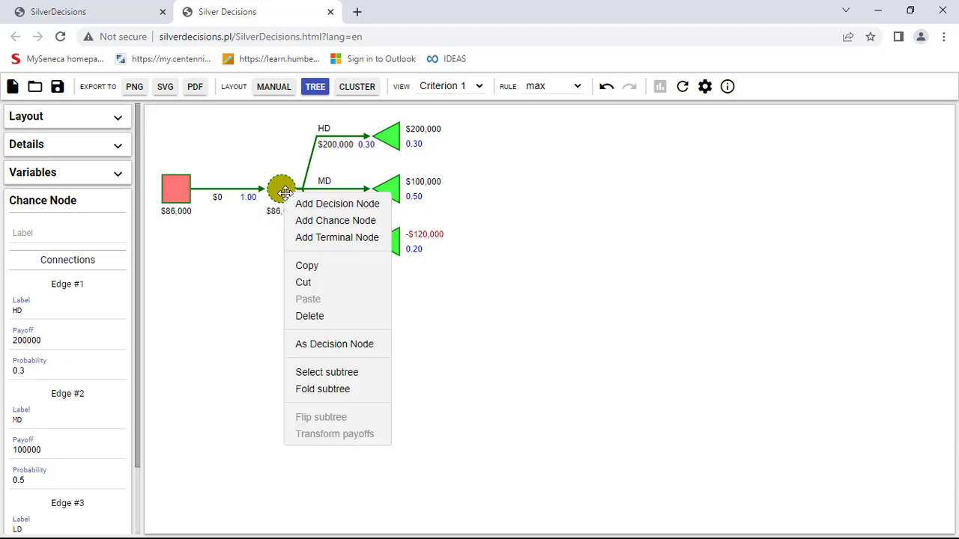
pyautogui.moveTo(307, 265)
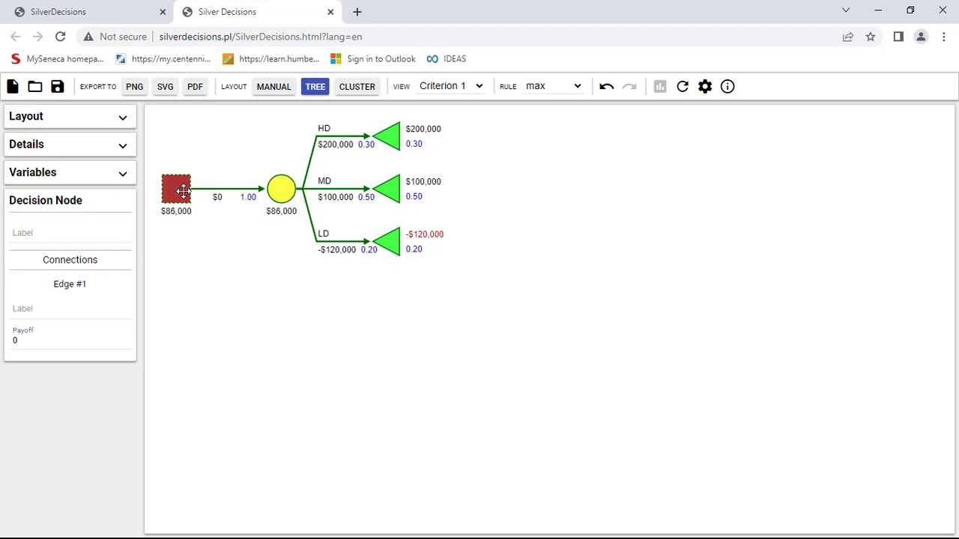
pyautogui.click(210, 300)
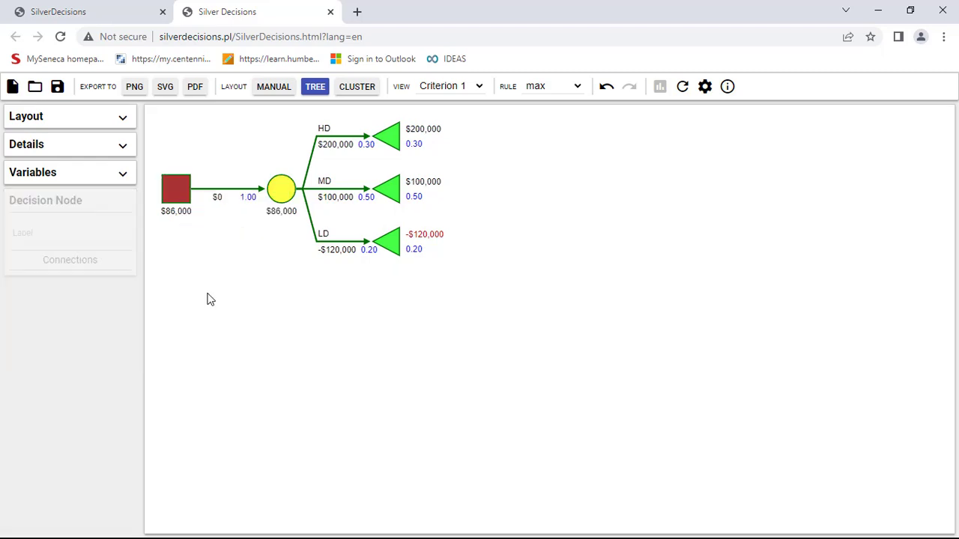
pyautogui.click(177, 188)
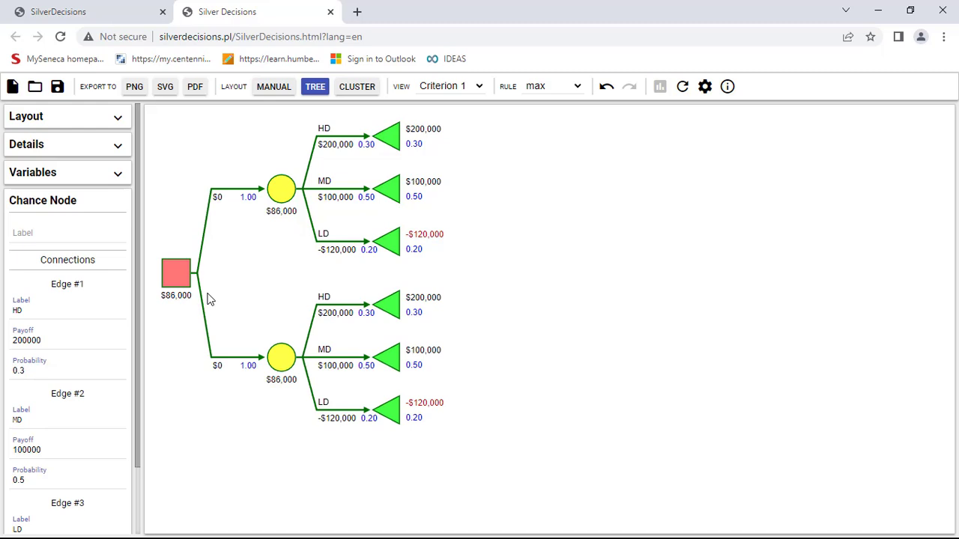
pyautogui.moveTo(407, 297)
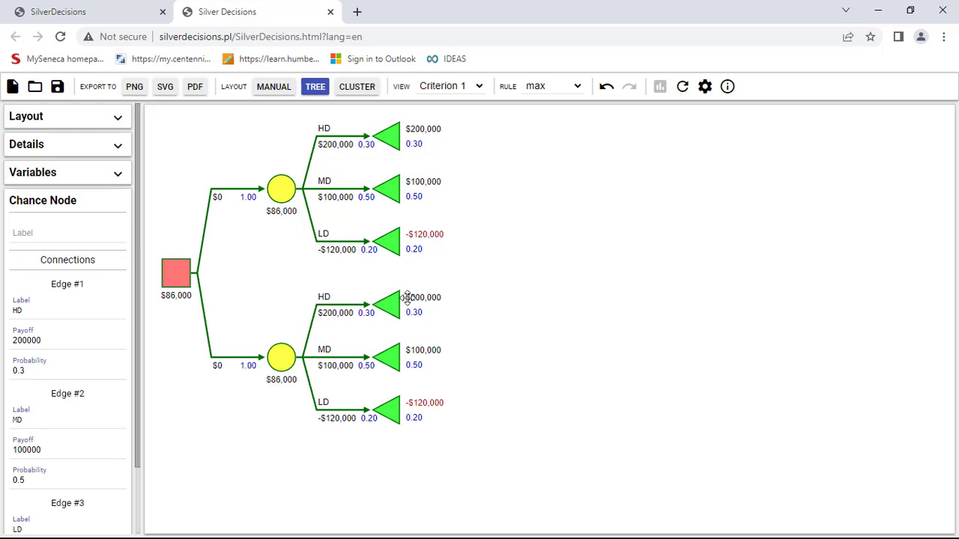
pyautogui.click(389, 306)
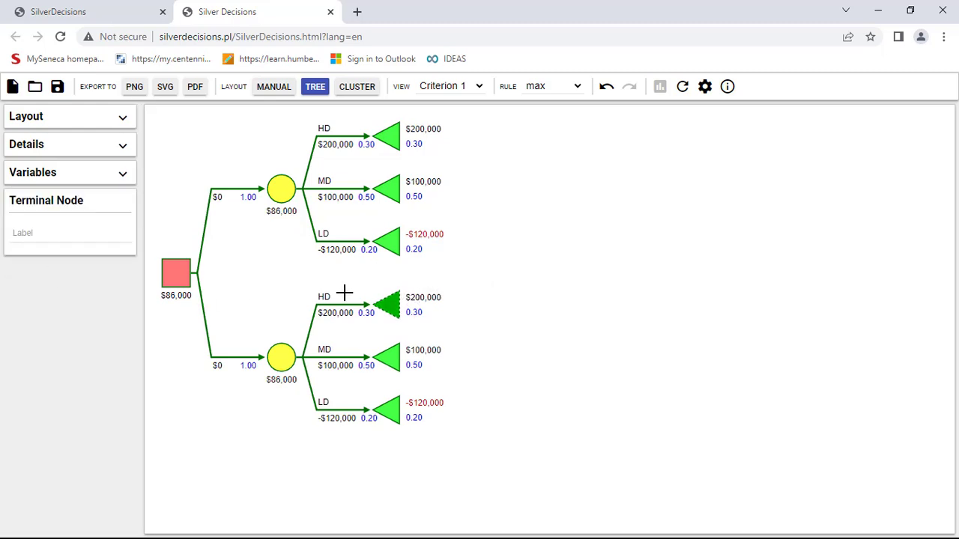
pyautogui.moveTo(72, 280)
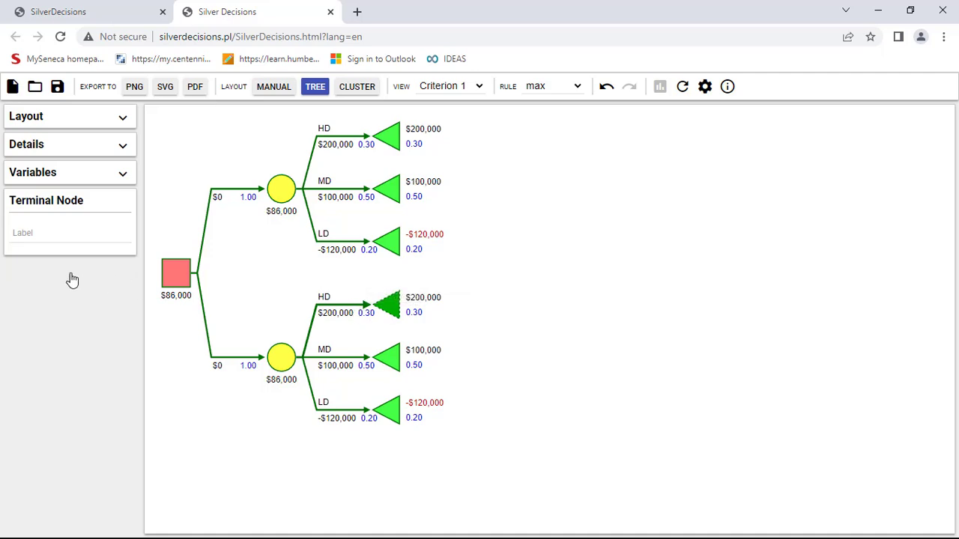
# Change the lower subtree payoffs to HD $90,000, MD $50,000 and LD -$20,000 for $48,000 expected
pyautogui.click(341, 313)
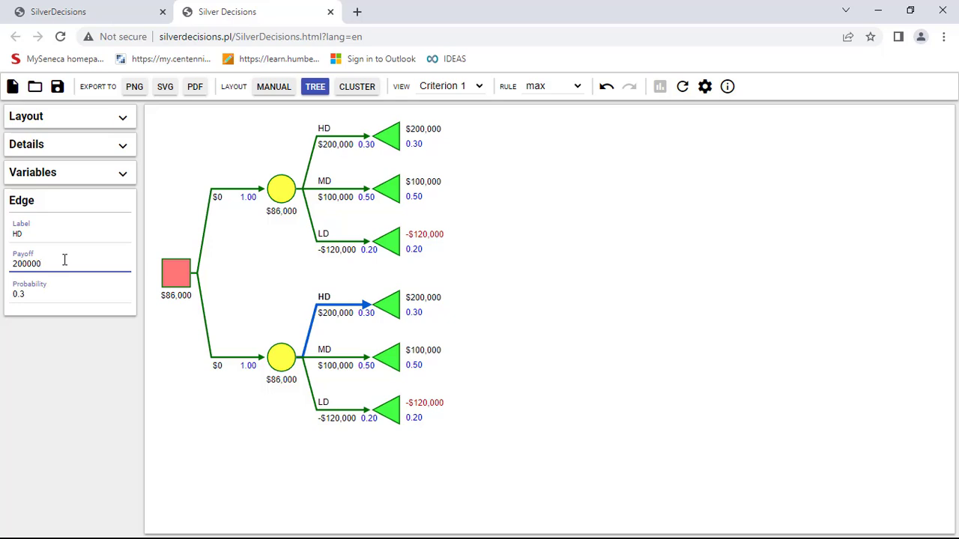
pyautogui.press('Backspace')
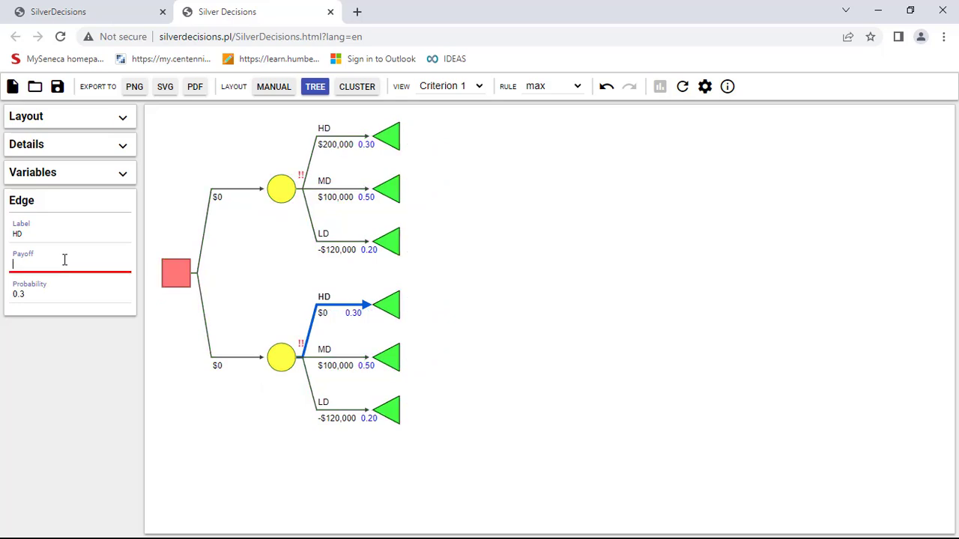
pyautogui.write('90000')
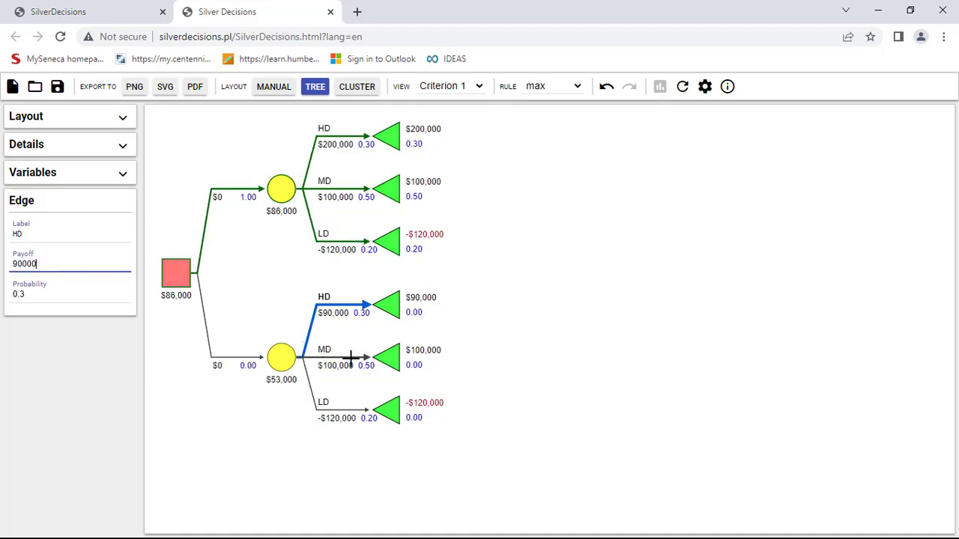
pyautogui.click(352, 366)
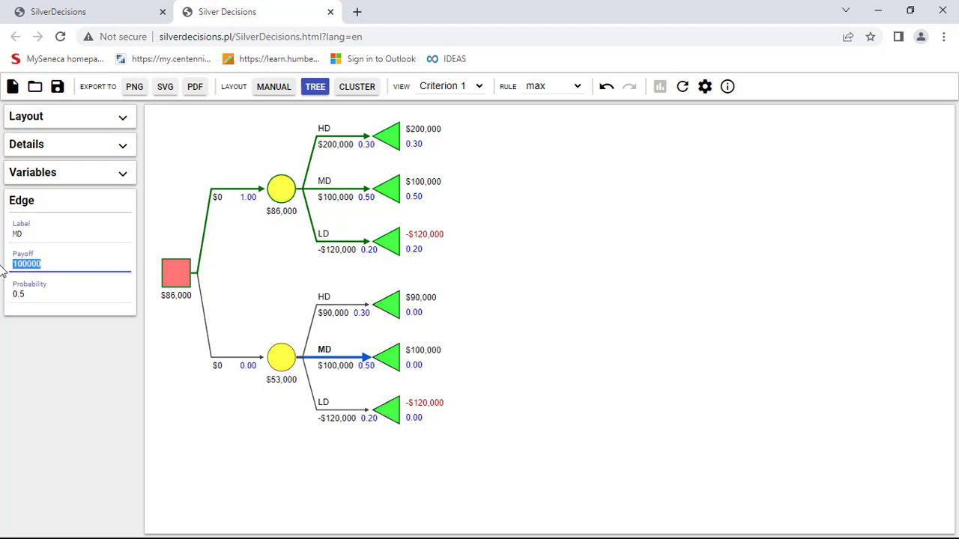
pyautogui.write('50')
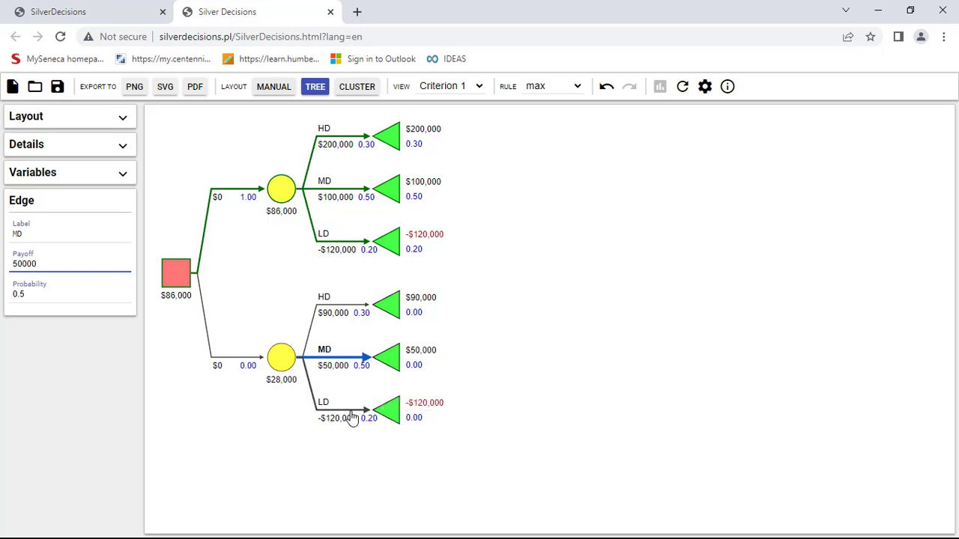
pyautogui.click(341, 411)
pyautogui.write('-')
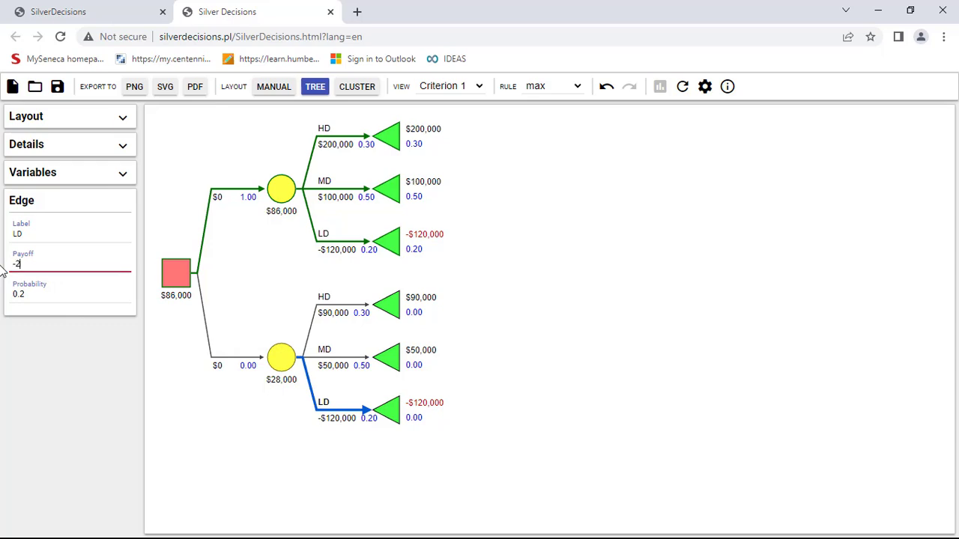
pyautogui.write('20000')
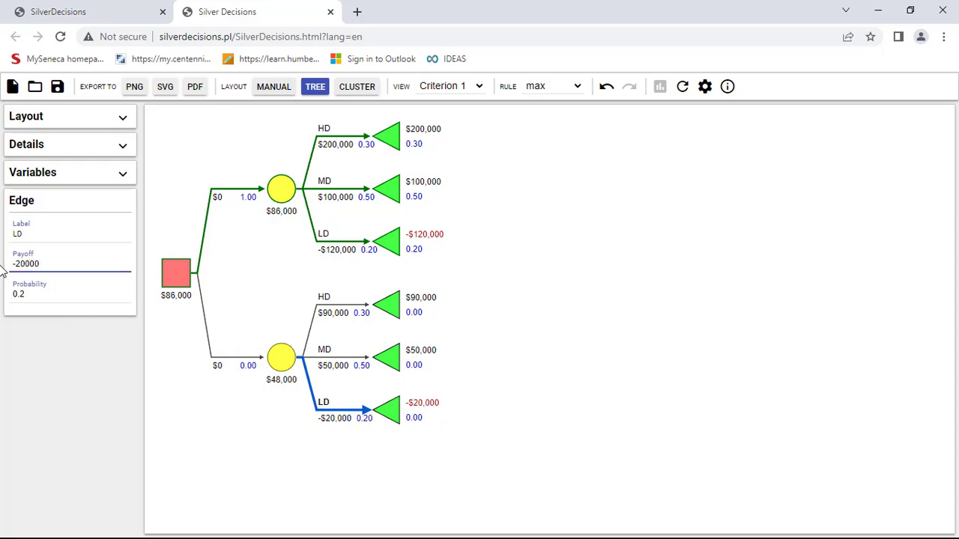
pyautogui.moveTo(263, 219)
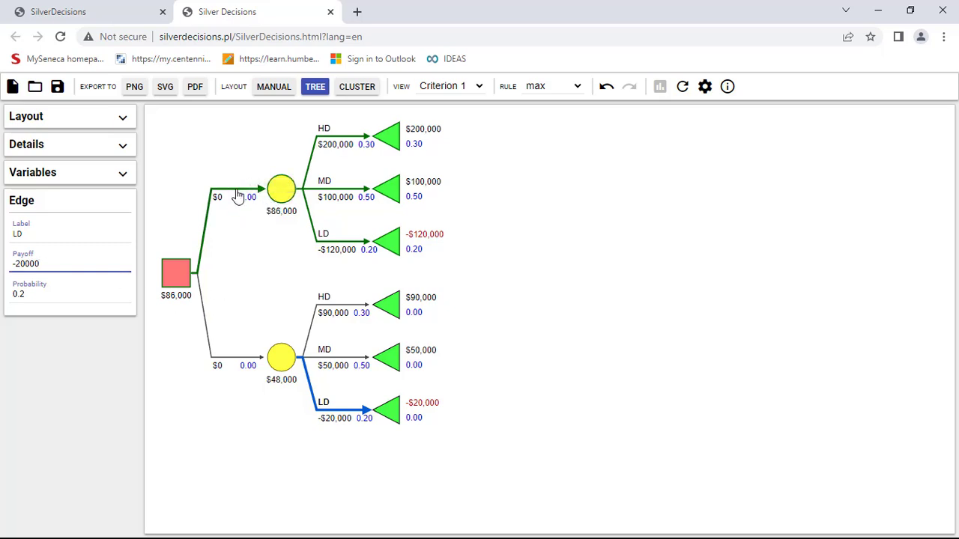
# Label the upper decision edge Large Plant and the lower one Small Plant
pyautogui.click(237, 189)
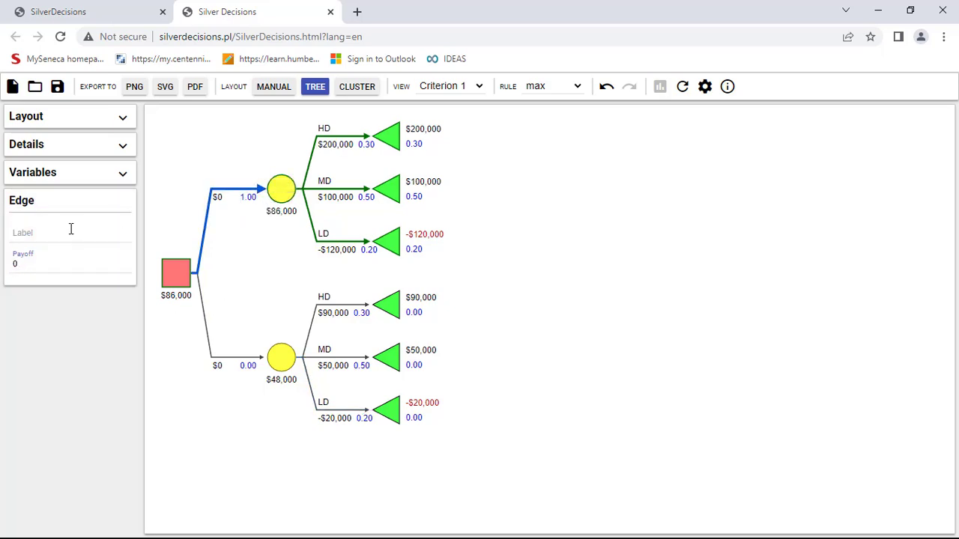
pyautogui.click(70, 232)
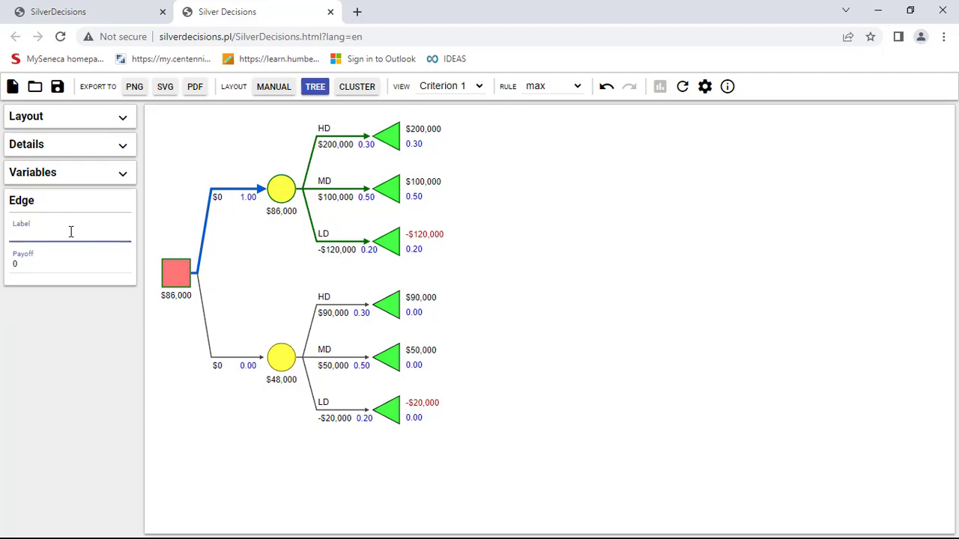
pyautogui.write('Large')
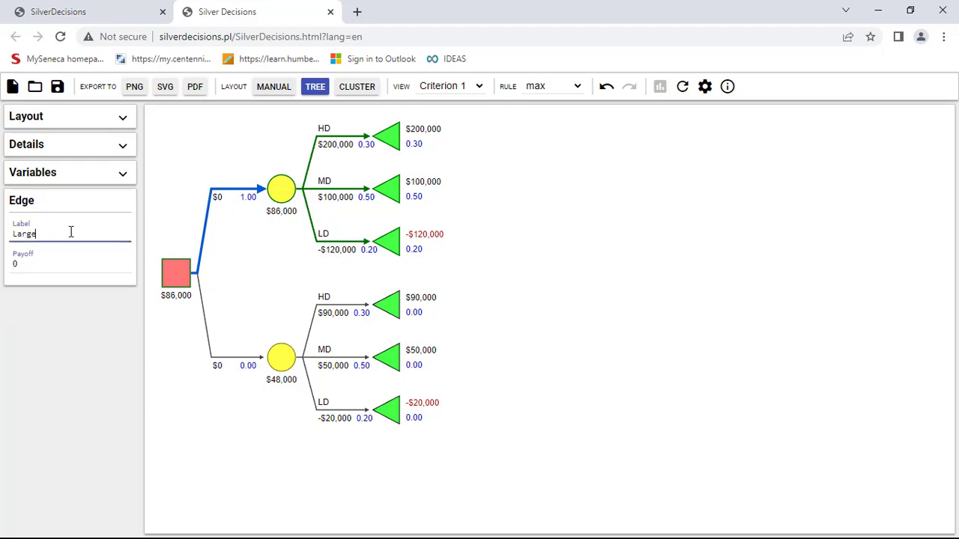
pyautogui.write('Plant')
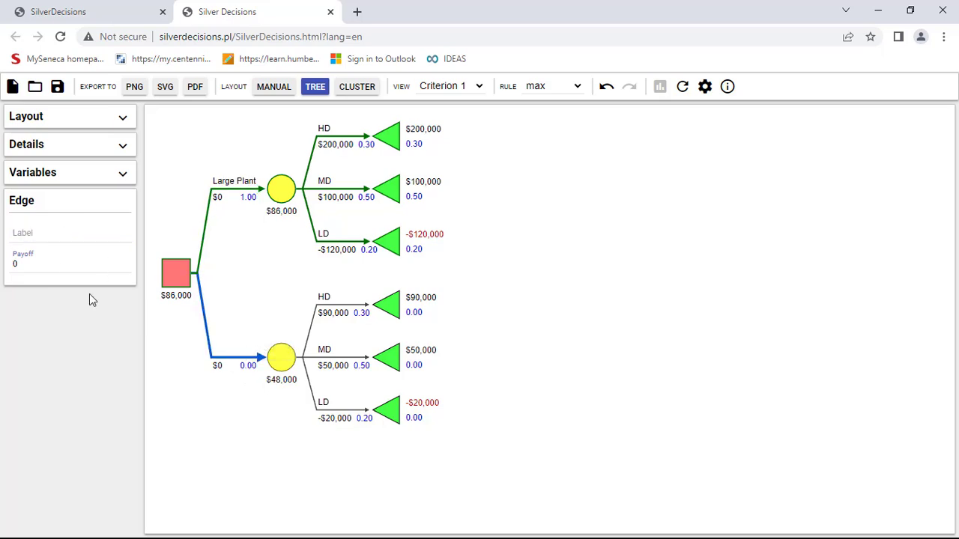
pyautogui.click(67, 236)
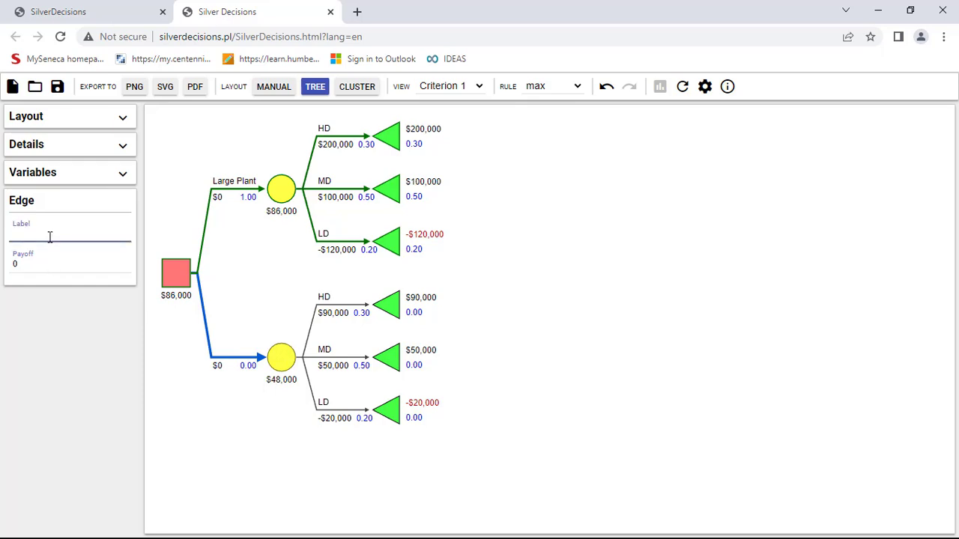
pyautogui.write('Small Plant')
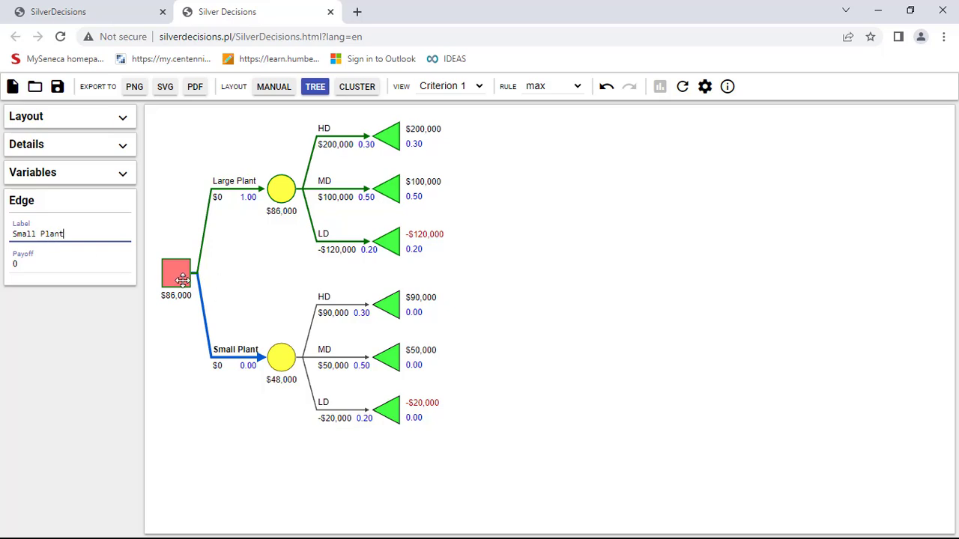
# Add a third chance-node branch to the decision node and label it No Plant
pyautogui.rightClick(177, 272)
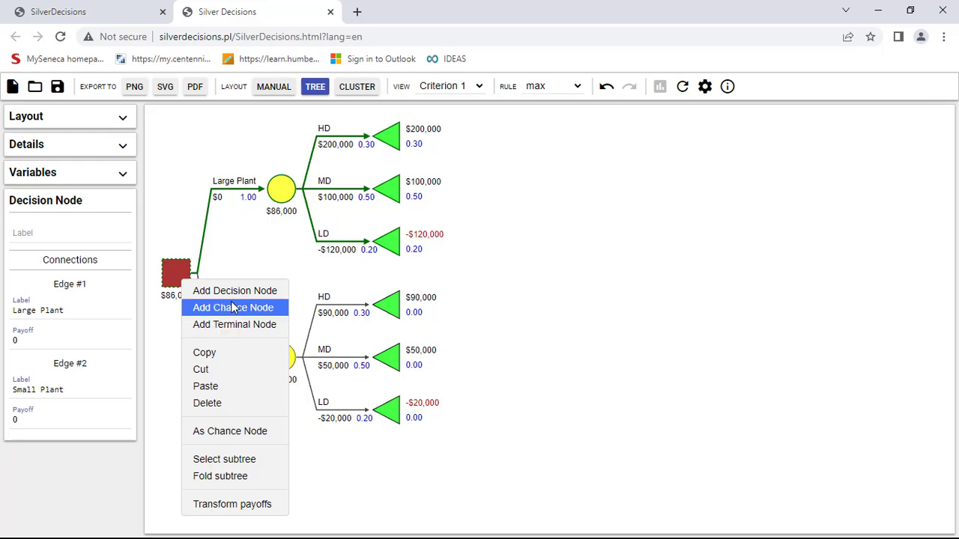
pyautogui.click(233, 307)
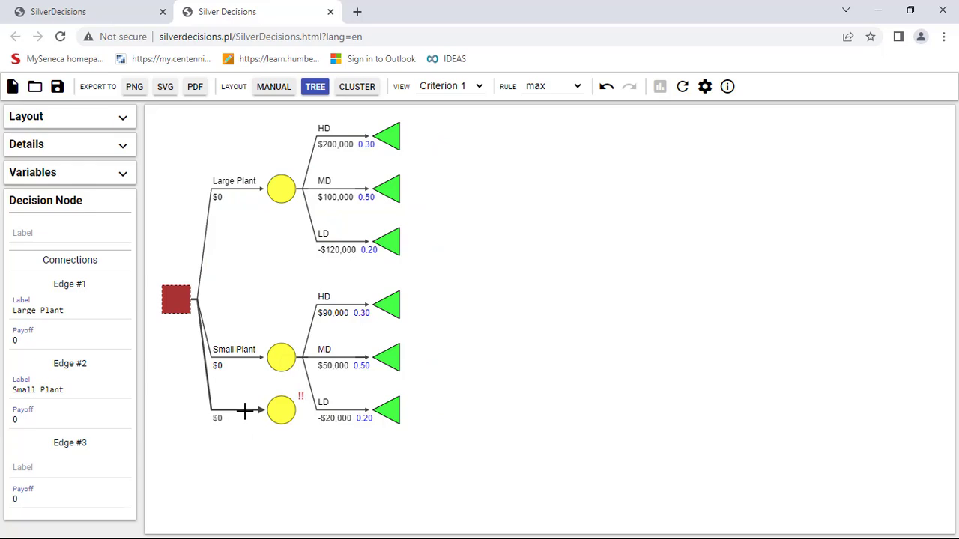
pyautogui.moveTo(246, 416)
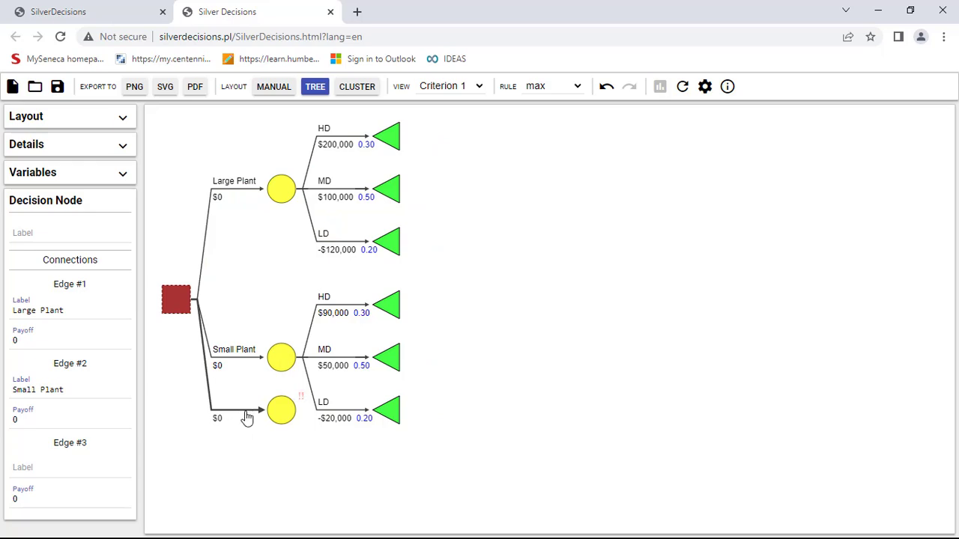
pyautogui.click(237, 408)
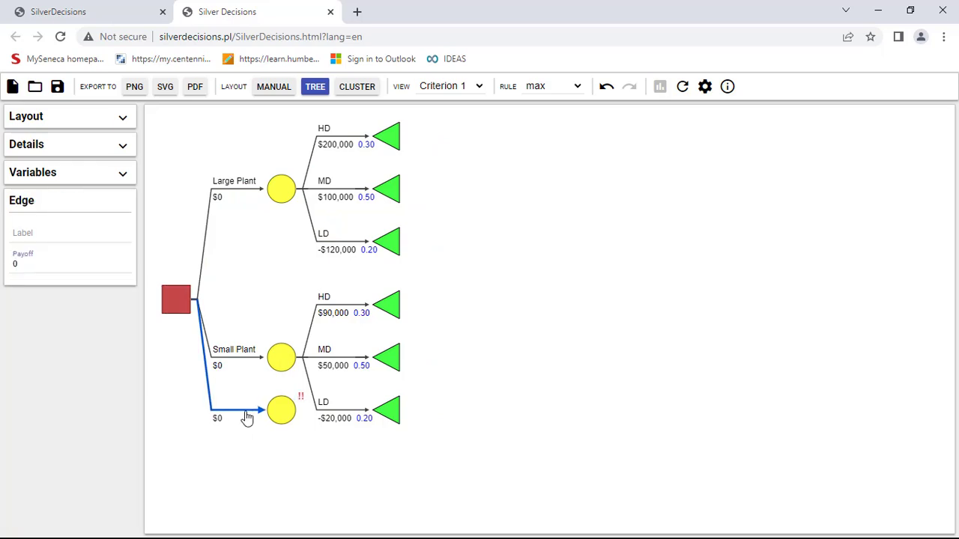
pyautogui.click(67, 234)
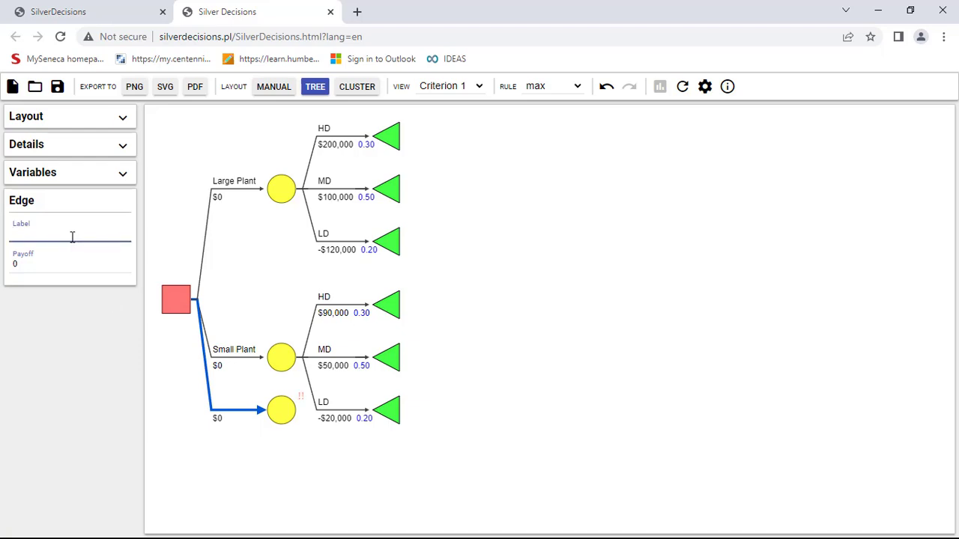
pyautogui.write('No Plant')
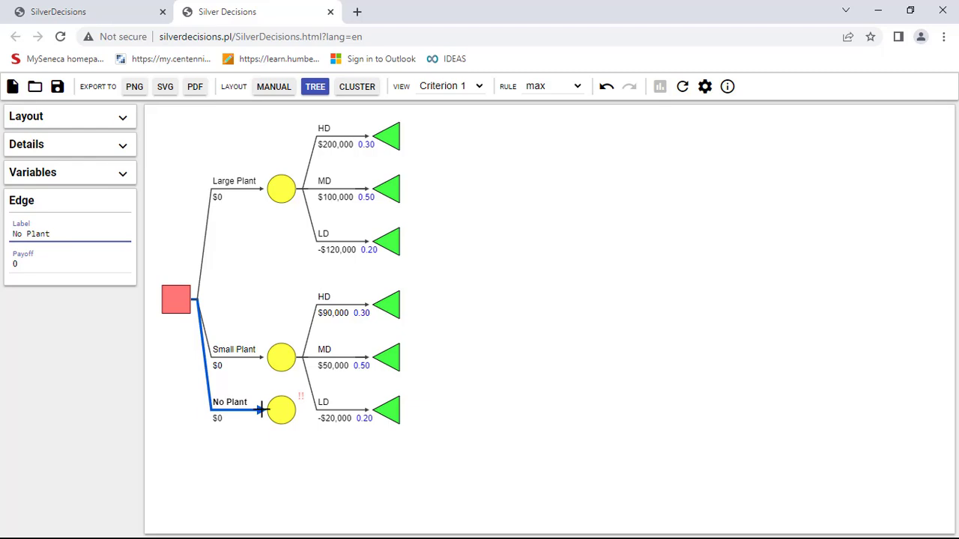
# Give the No Plant node a single terminal outcome labelled All Demand worth $0
pyautogui.rightClick(282, 410)
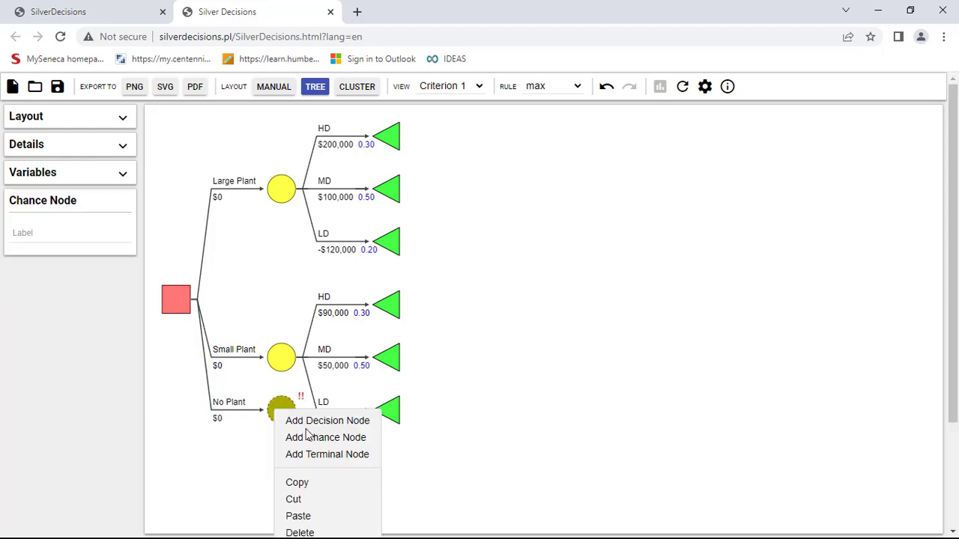
pyautogui.click(327, 454)
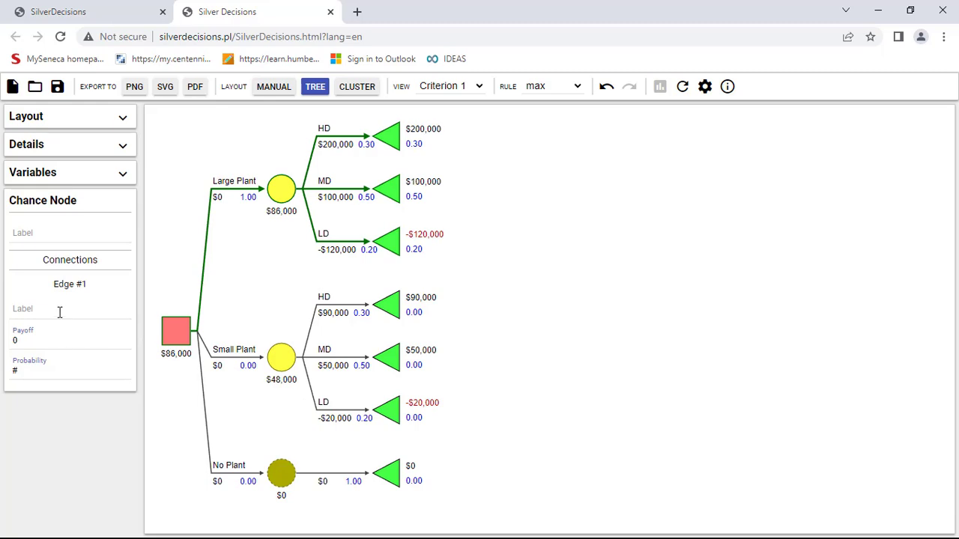
pyautogui.write('All Demand')
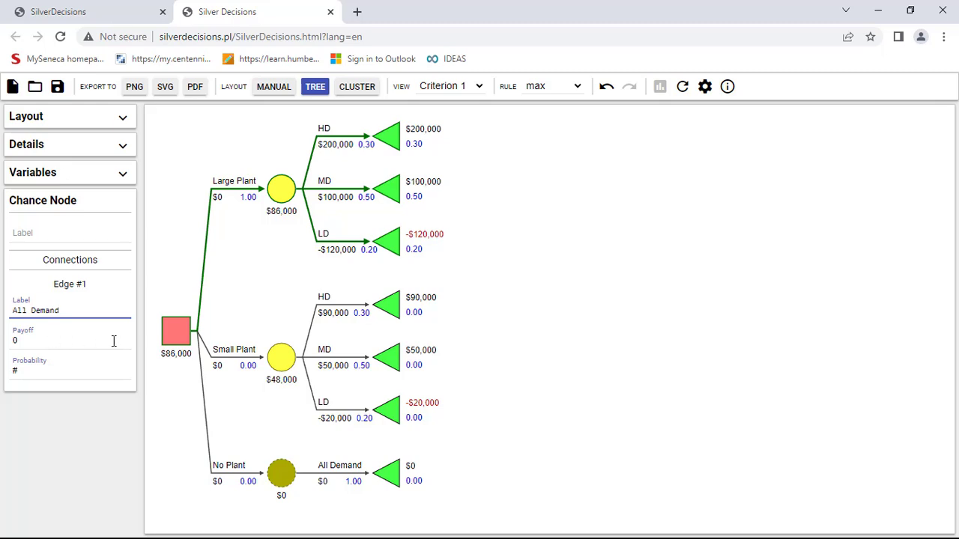
pyautogui.moveTo(183, 389)
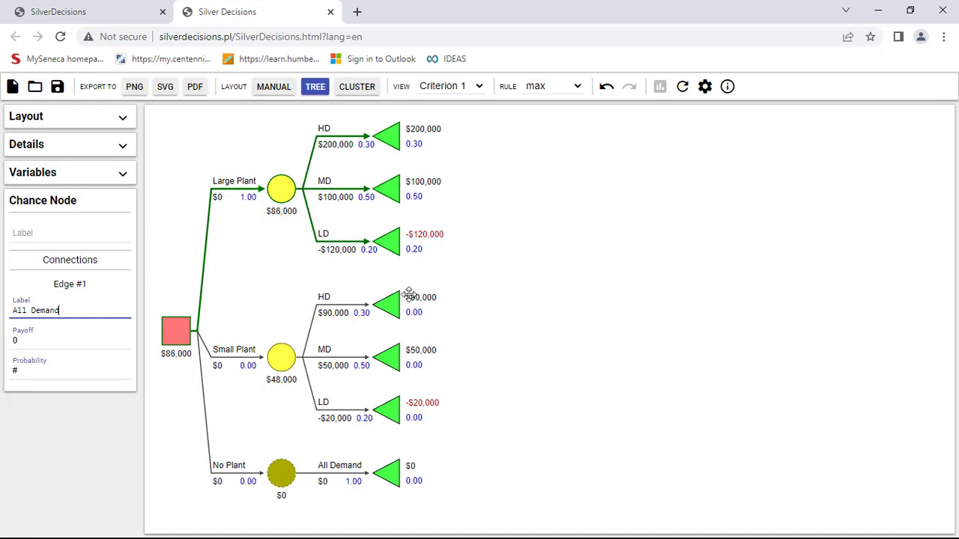
pyautogui.moveTo(282, 189)
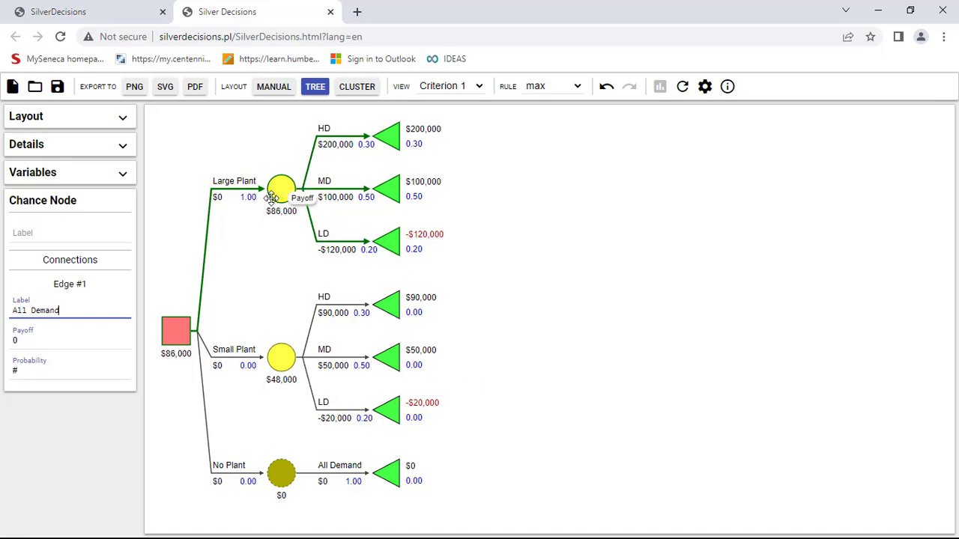
pyautogui.moveTo(282, 365)
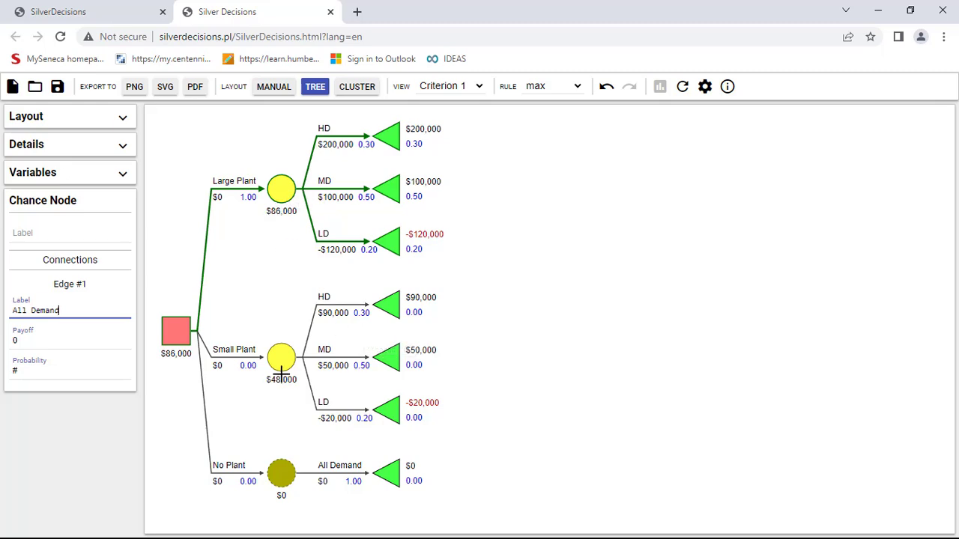
pyautogui.moveTo(276, 401)
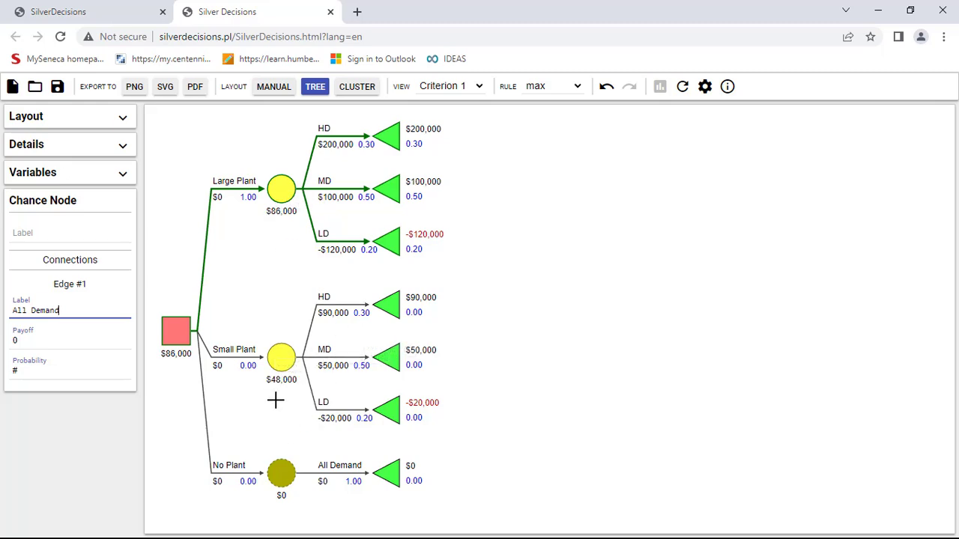
pyautogui.moveTo(282, 444)
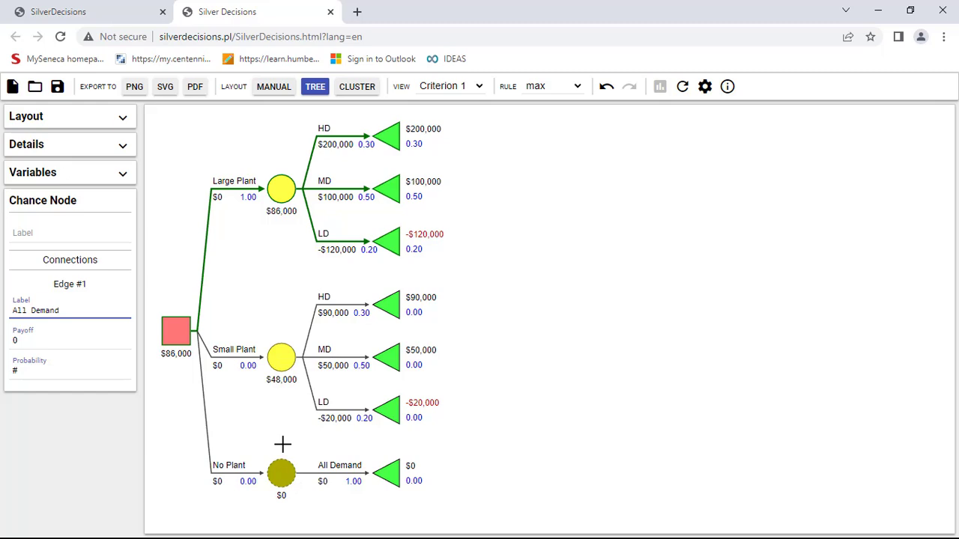
pyautogui.moveTo(176, 322)
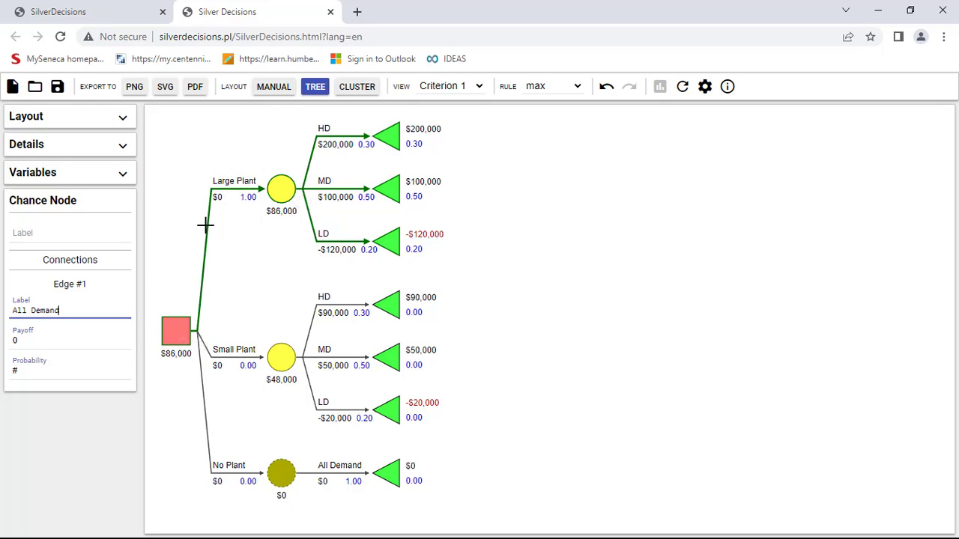
pyautogui.moveTo(188, 300)
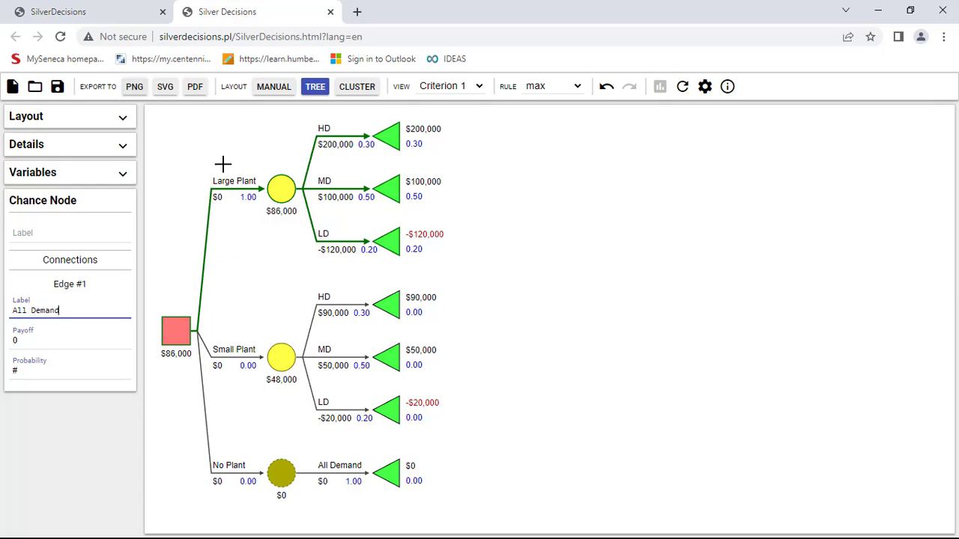
pyautogui.moveTo(135, 87)
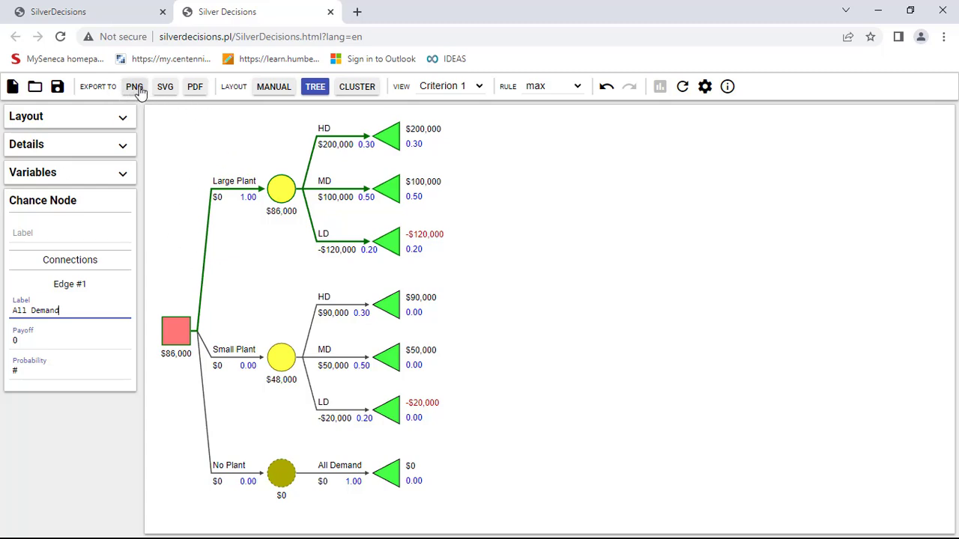
pyautogui.moveTo(195, 102)
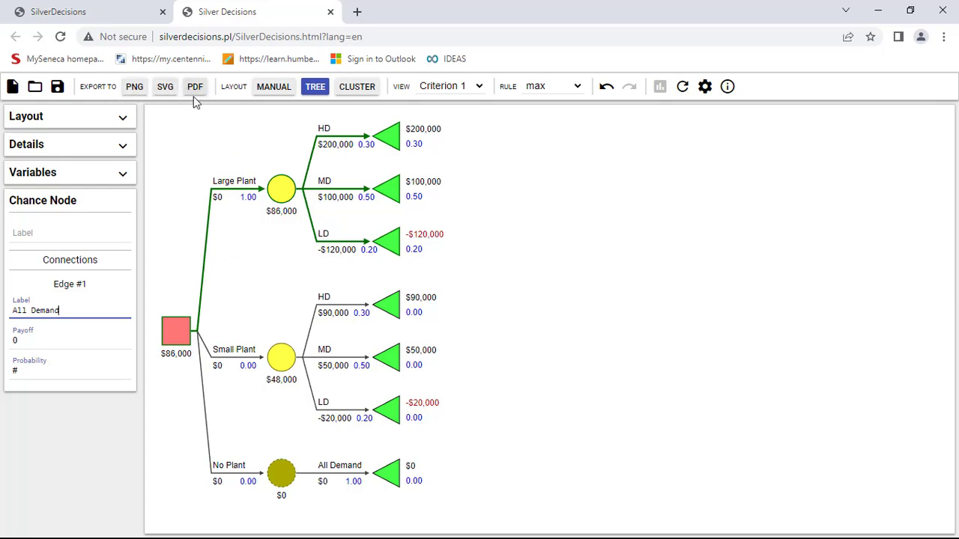
pyautogui.moveTo(165, 93)
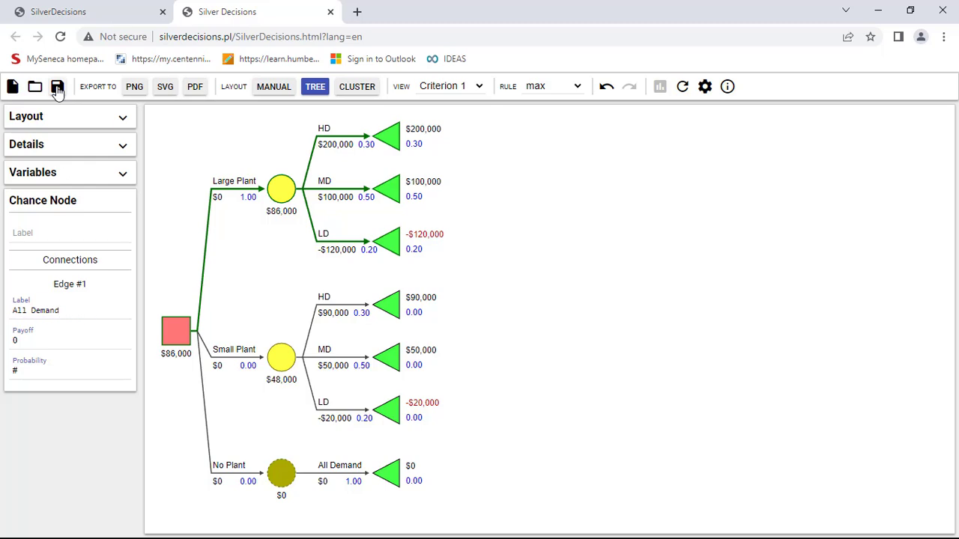
# Save the finished decision tree as a downloaded .json file via the toolbar disk icon
pyautogui.click(57, 87)
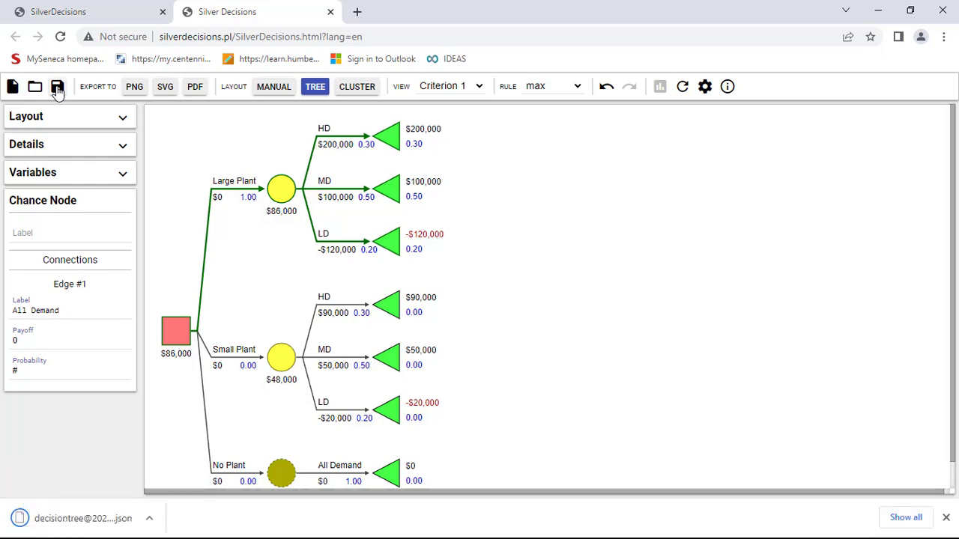
pyautogui.moveTo(87, 518)
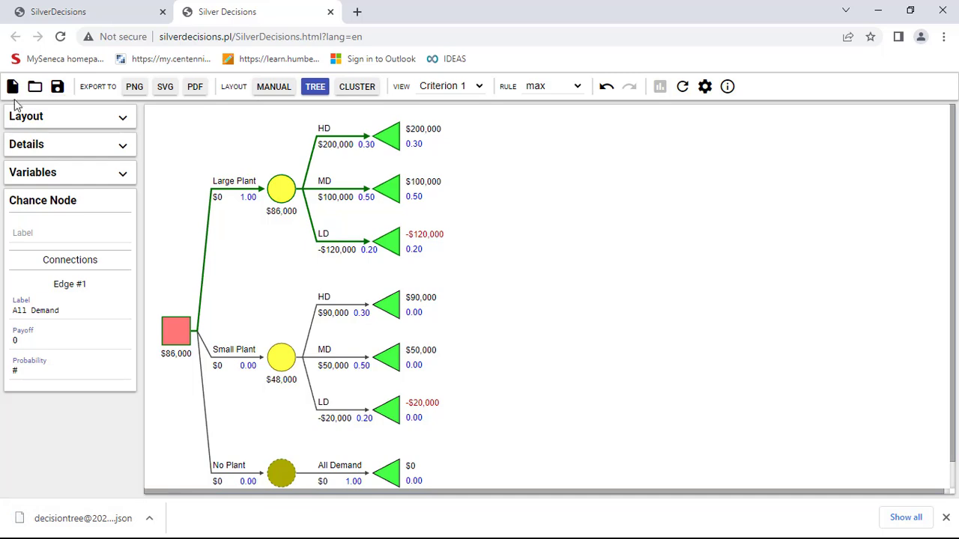
pyautogui.moveTo(12, 86)
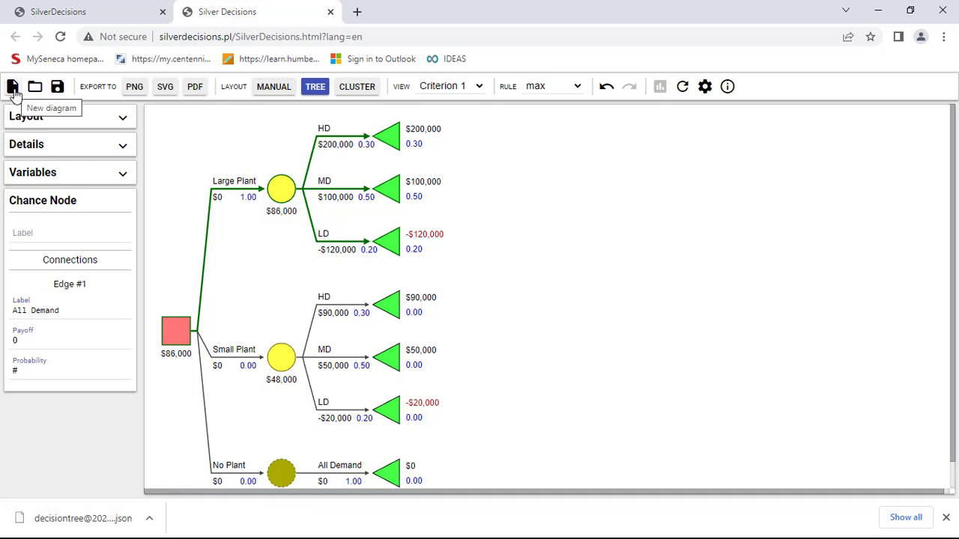
pyautogui.moveTo(26, 172)
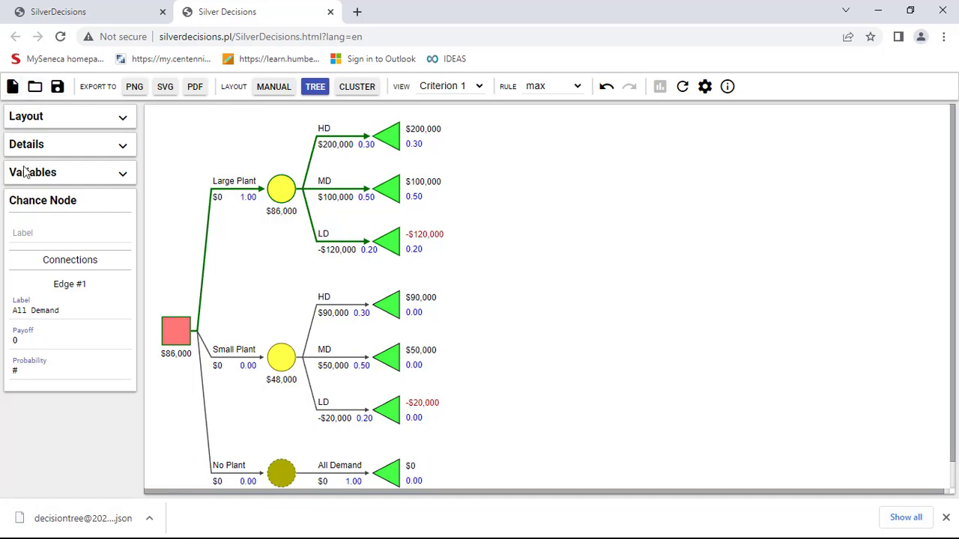